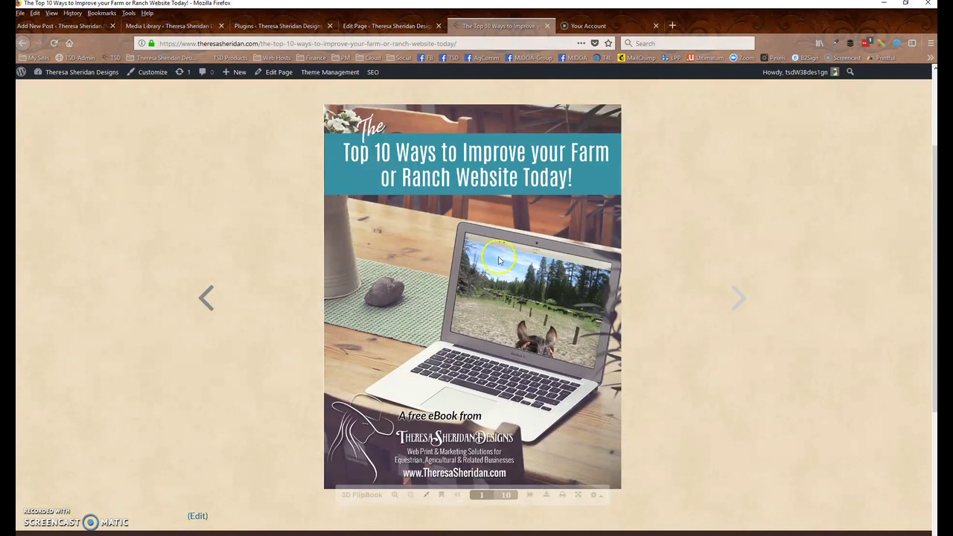
mouse_move(740, 207)
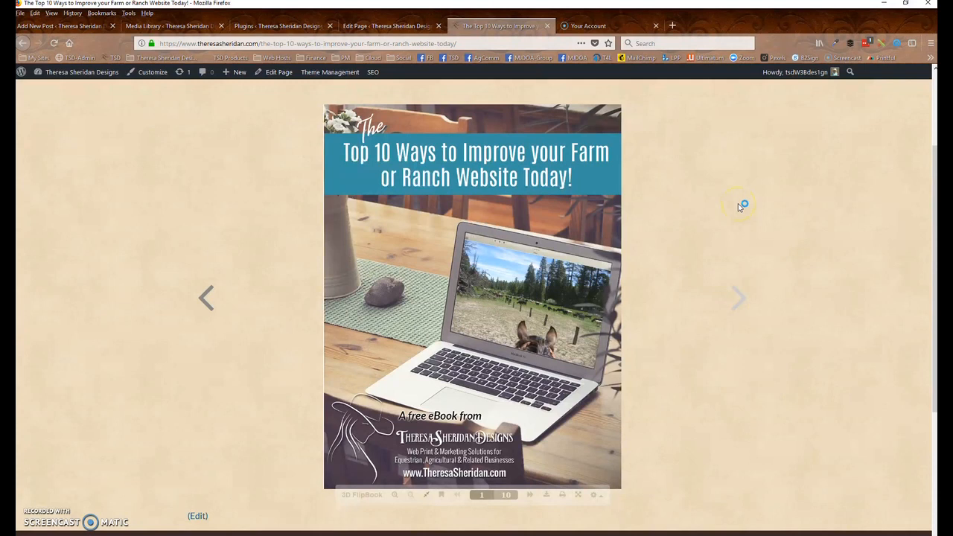
mouse_move(797, 289)
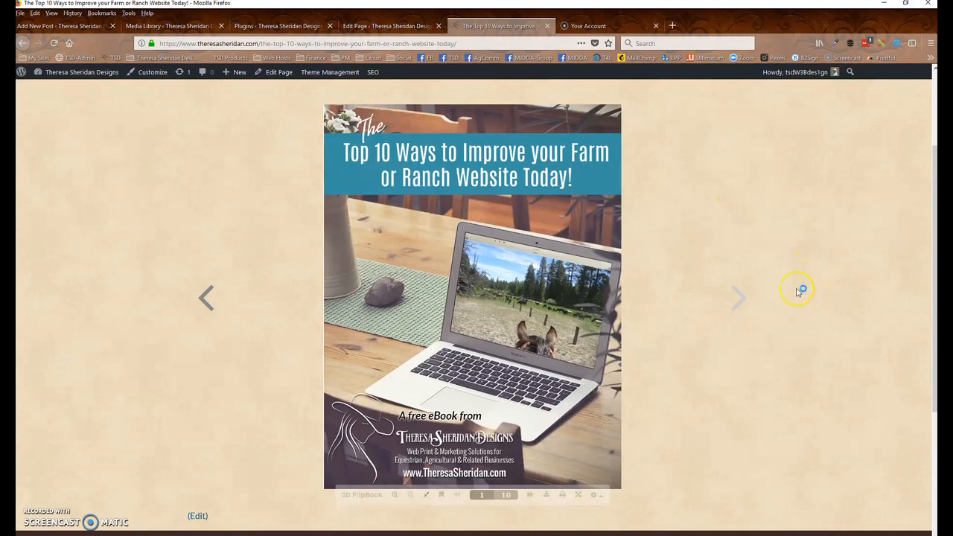
mouse_move(790, 297)
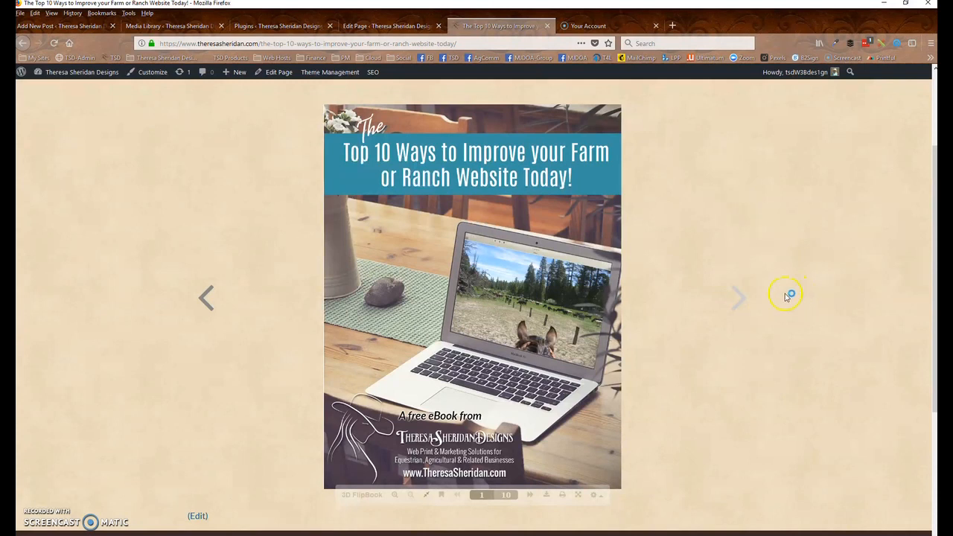
mouse_move(741, 298)
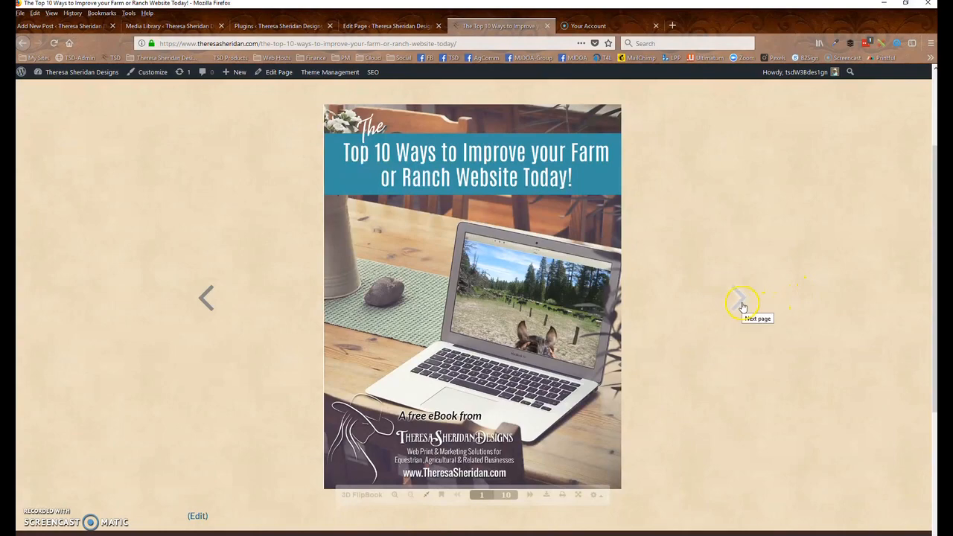
Step: Turn the flipbook forward twice from the cover to the spread with tips 4–7
click(742, 298)
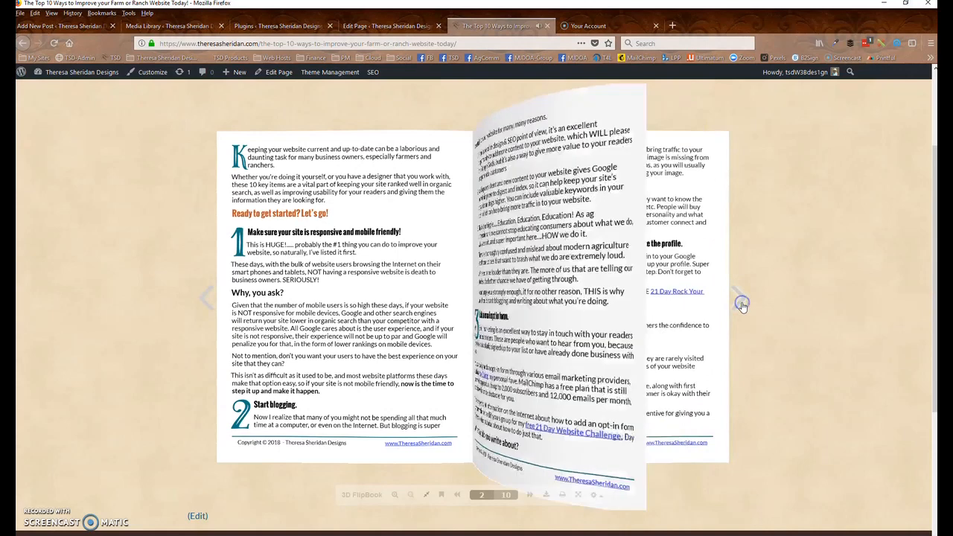
click(739, 298)
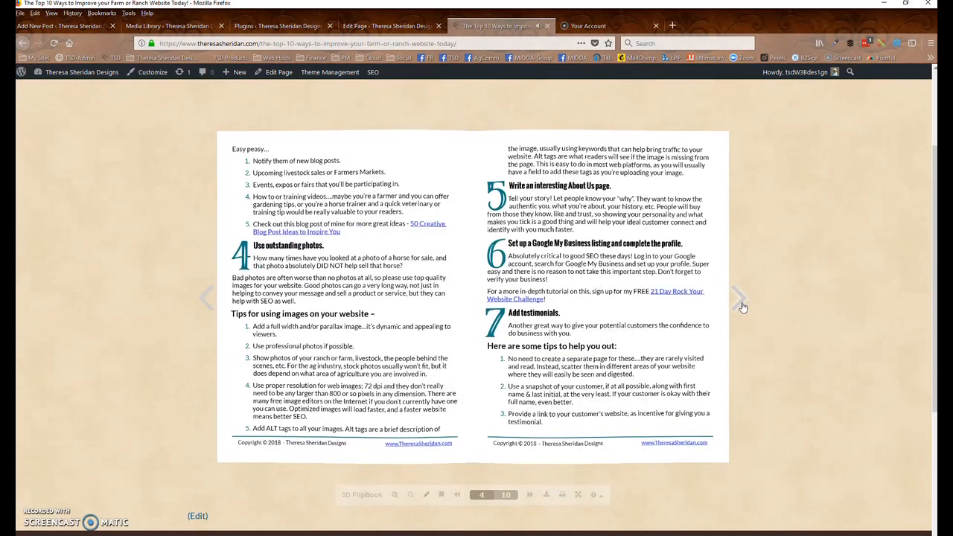
mouse_move(741, 305)
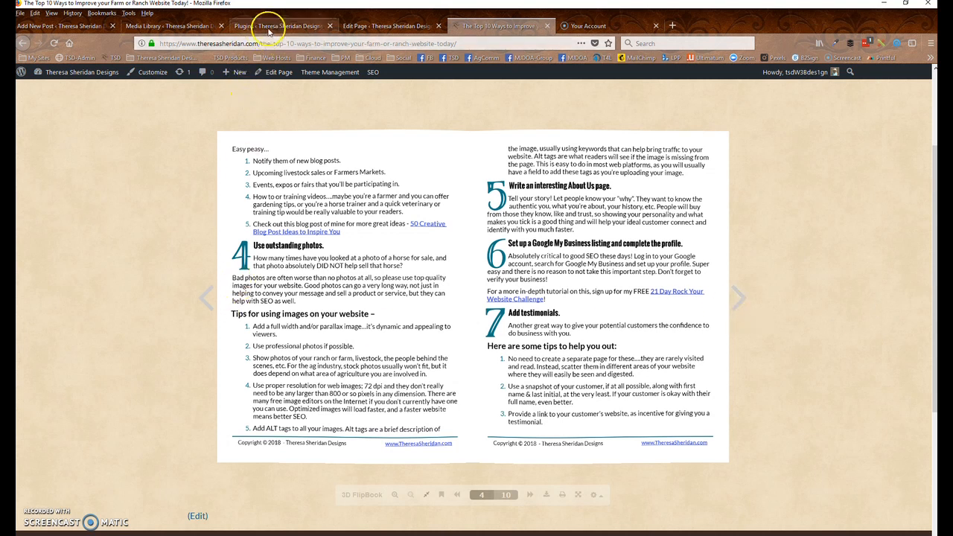
Step: Show the Installed Plugins list with 3D FlipBook – Light Edition active
click(281, 25)
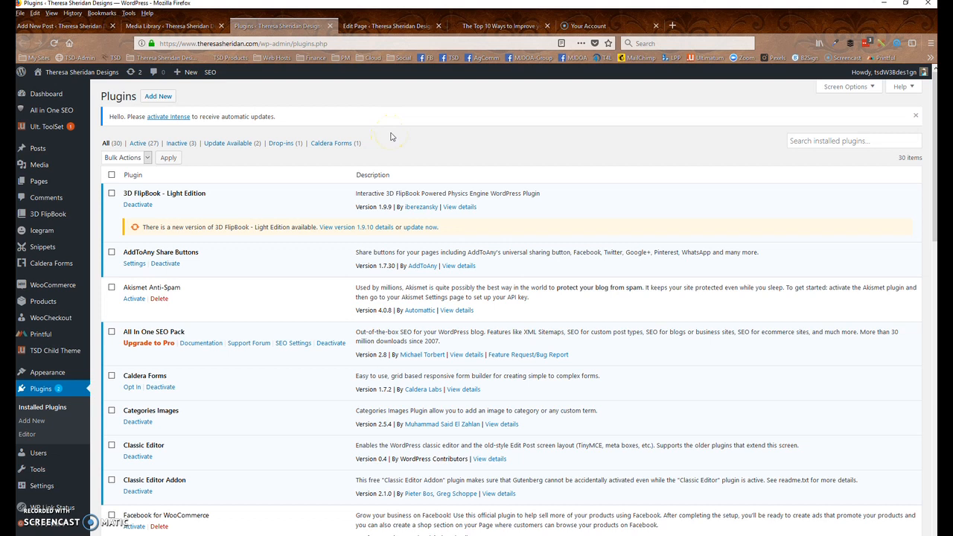
mouse_move(384, 133)
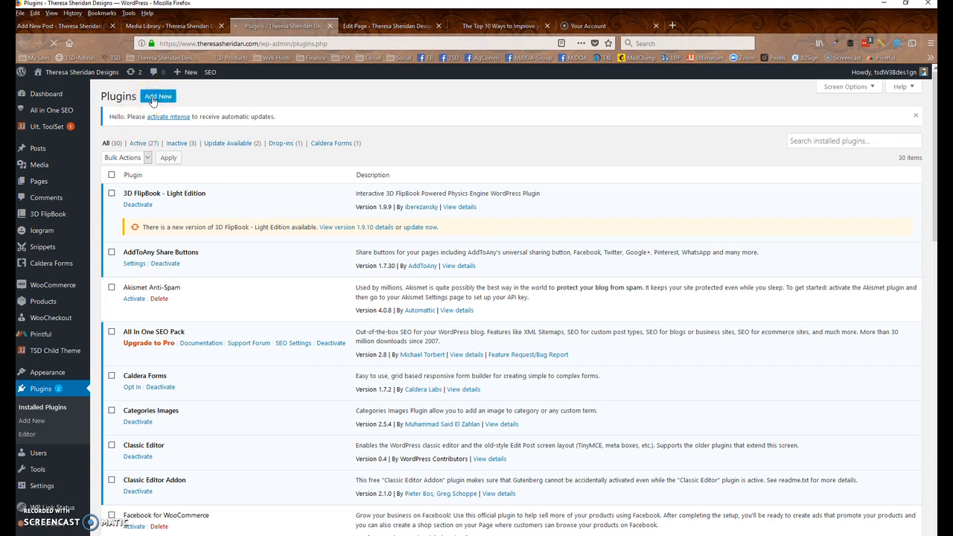
Step: Search the Add Plugins directory for '3D flipping book'
click(157, 95)
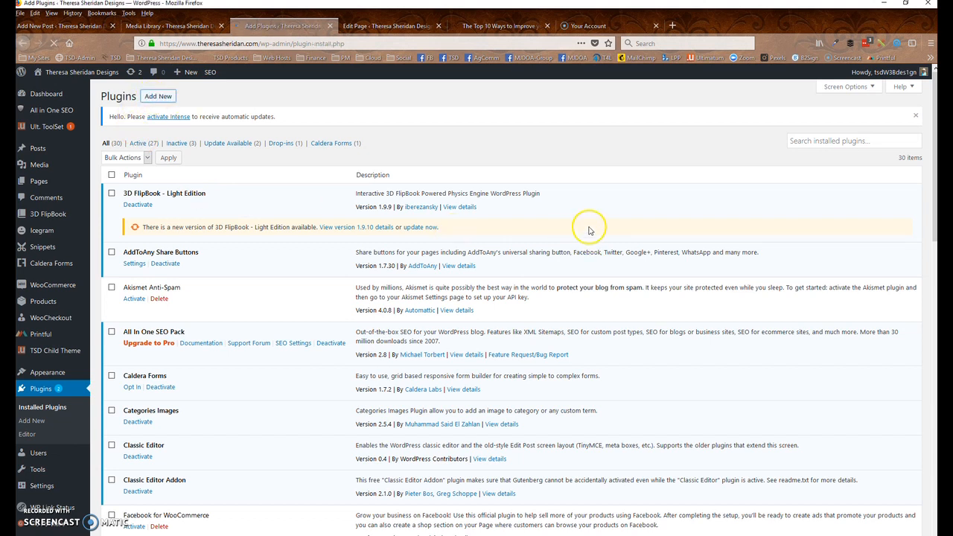
click(157, 96)
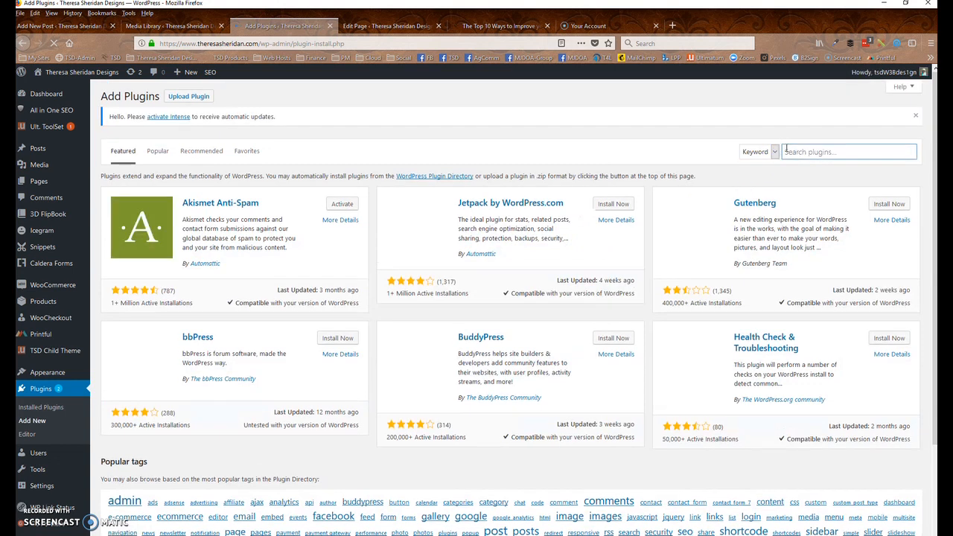
text(3D)
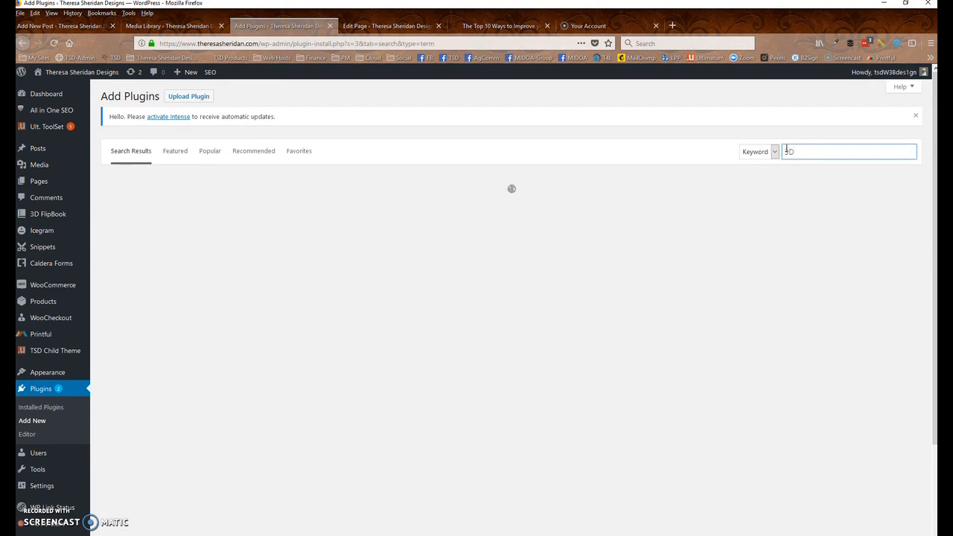
text(fku)
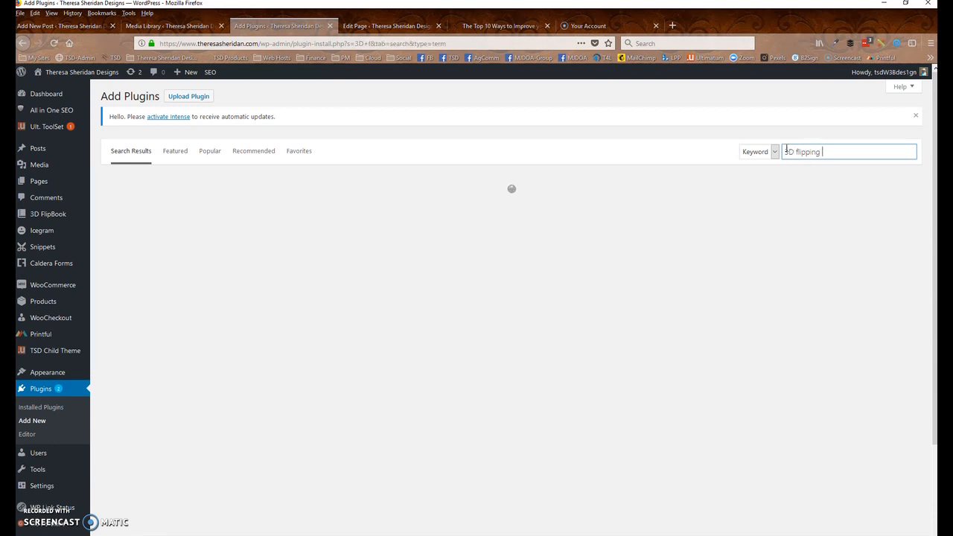
text(book)
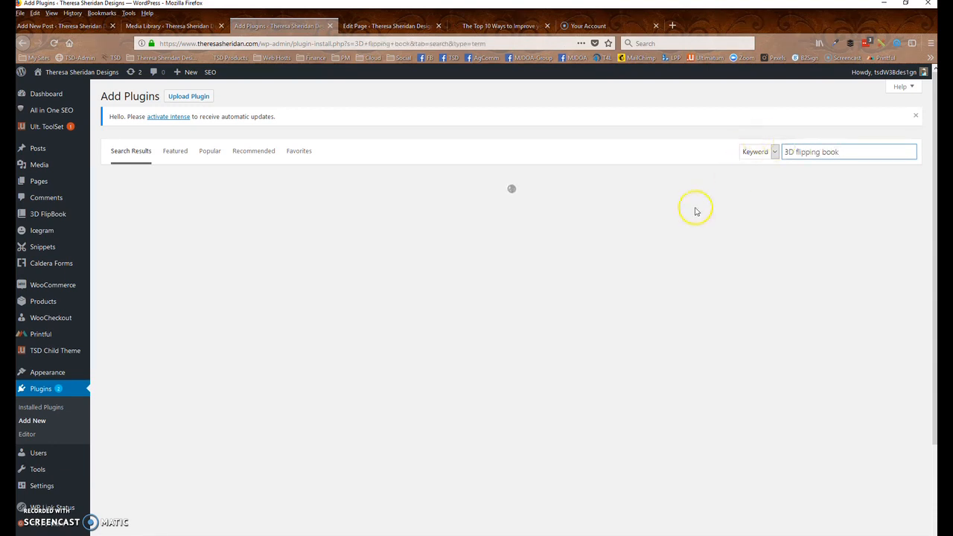
mouse_move(680, 219)
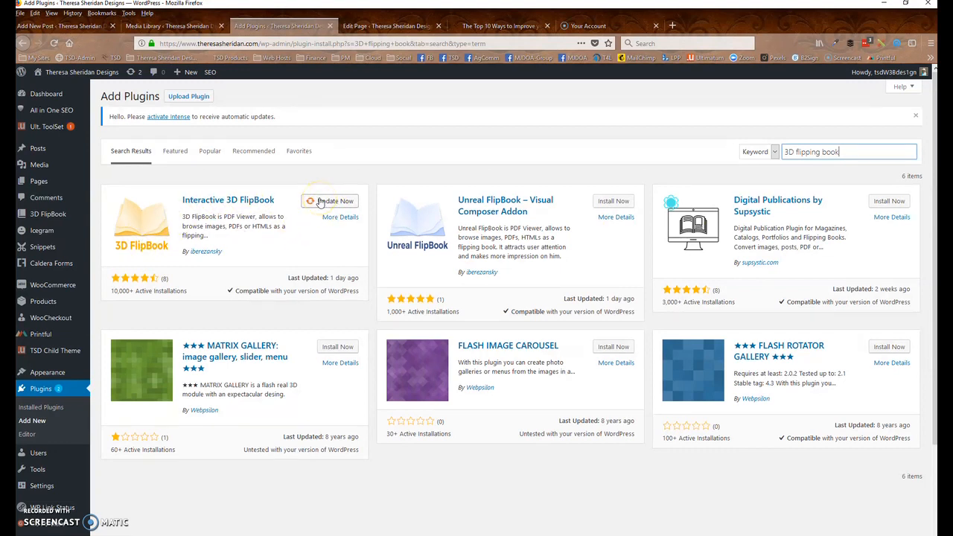
mouse_move(613, 201)
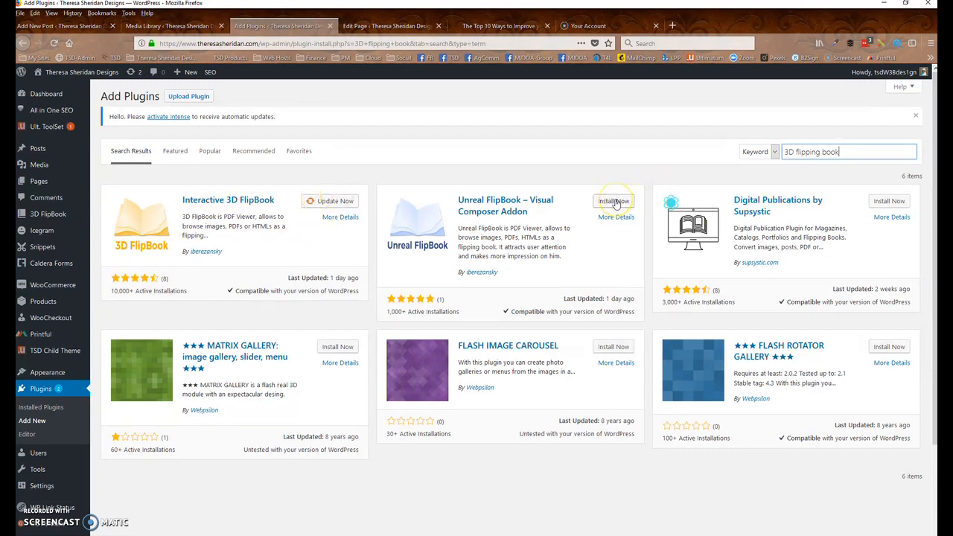
mouse_move(404, 237)
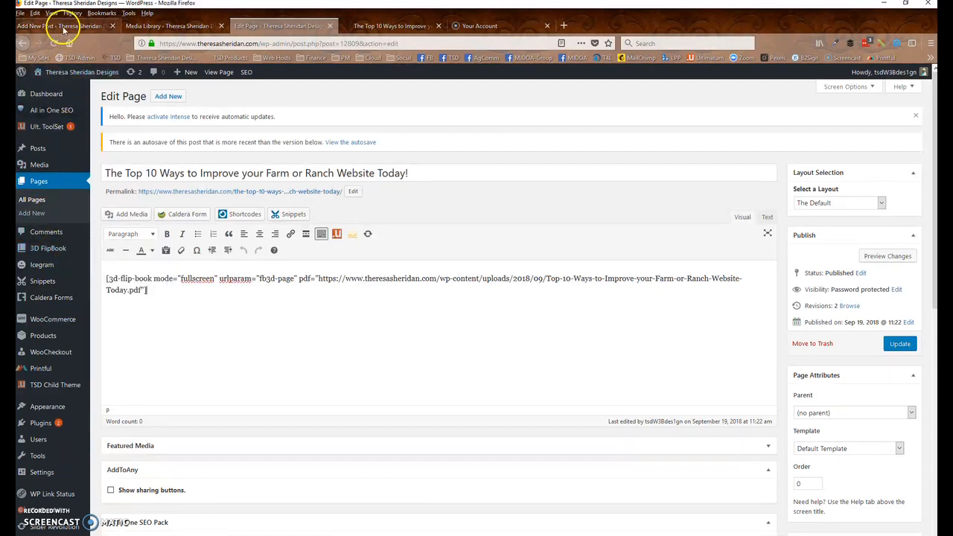
Step: Bring up the 3D FlipBook Add New book form, ready for a PDF source
click(56, 27)
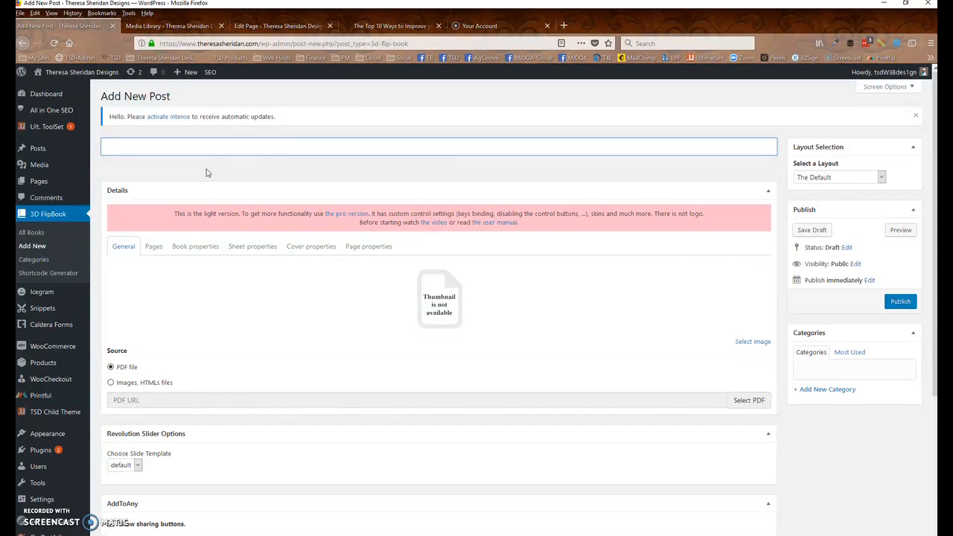
click(262, 146)
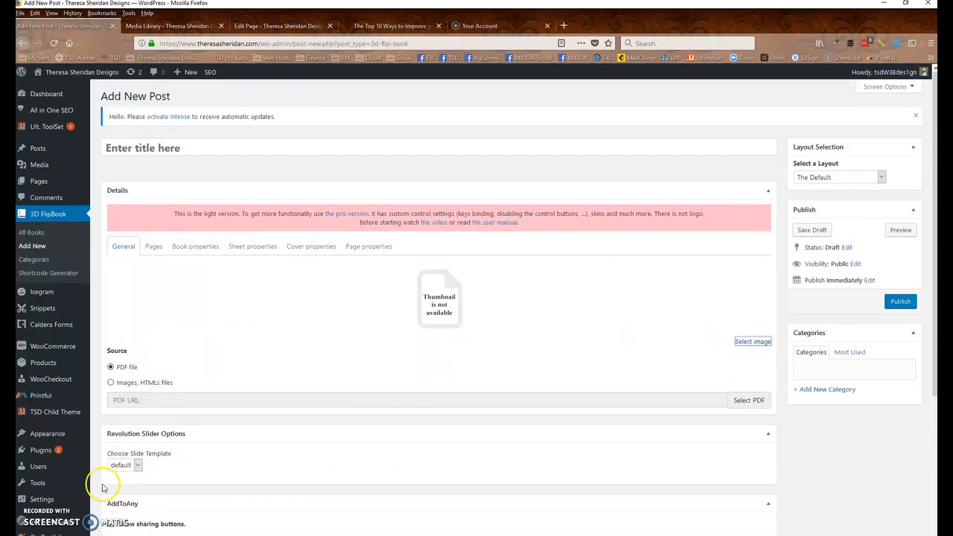
click(417, 400)
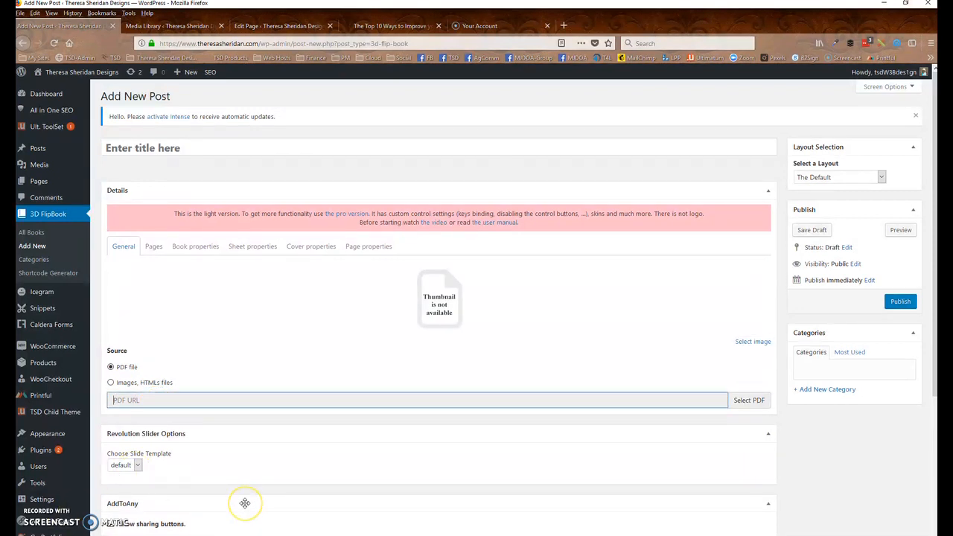
mouse_move(250, 499)
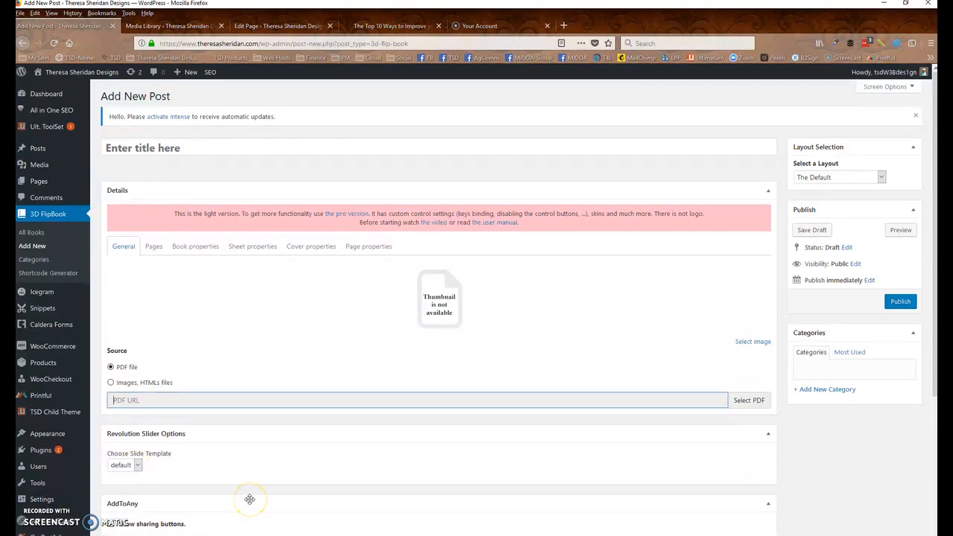
mouse_move(750, 400)
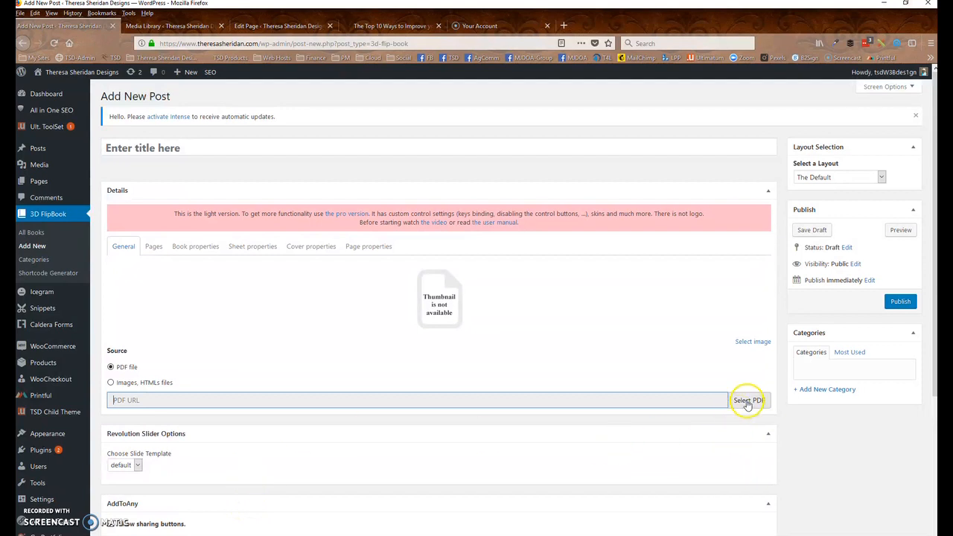
Step: Set Top-10-Ways-to-Improve-your-Farm-or-Ranch-Website-Today.pdf from the Media Library as the book's PDF
click(748, 400)
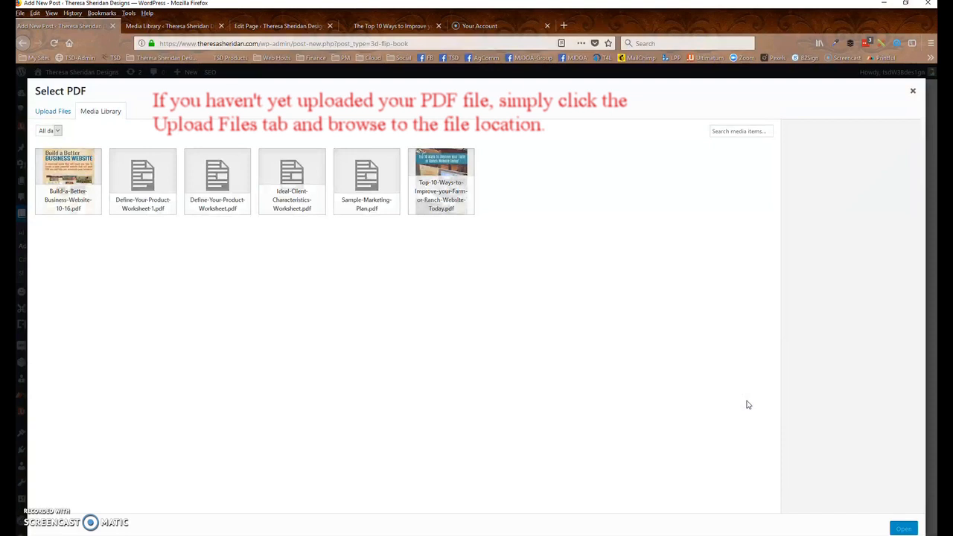
mouse_move(250, 369)
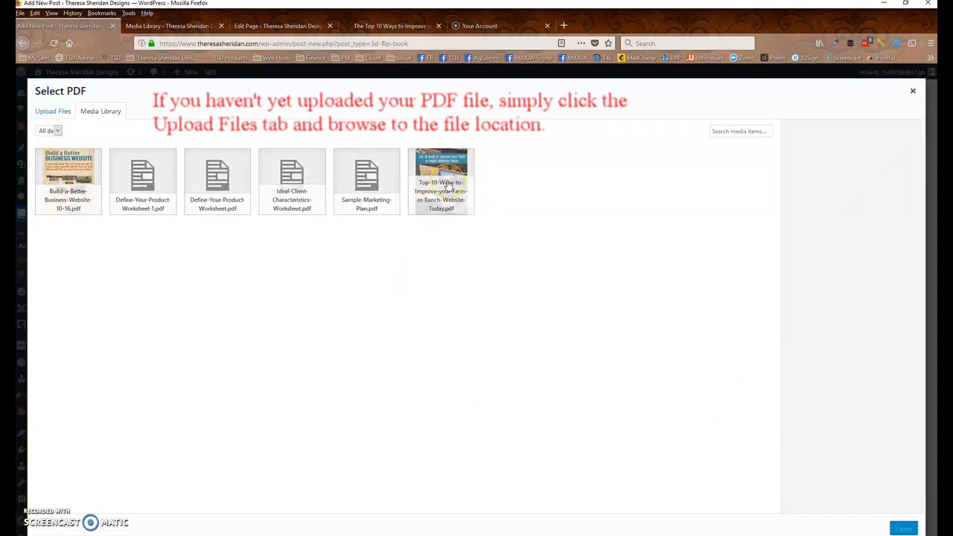
click(440, 181)
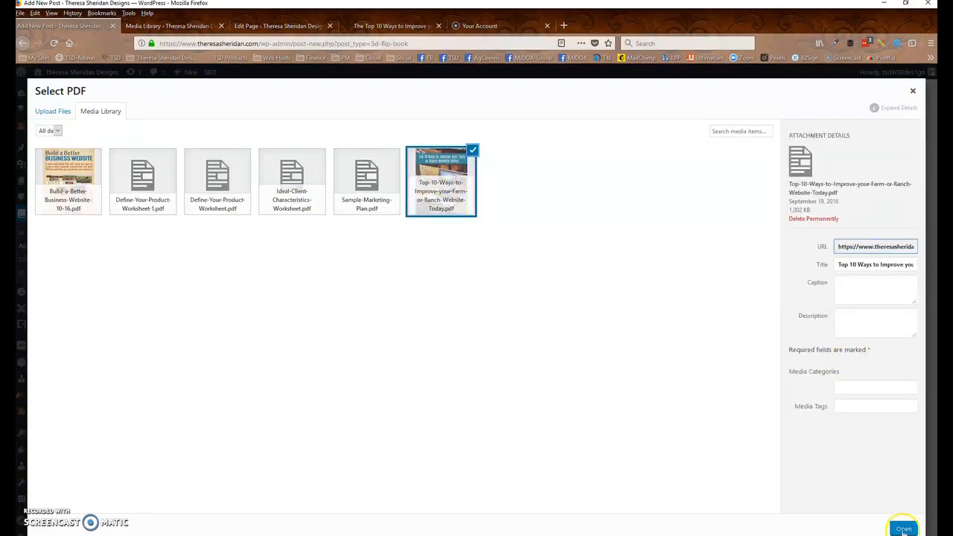
click(903, 528)
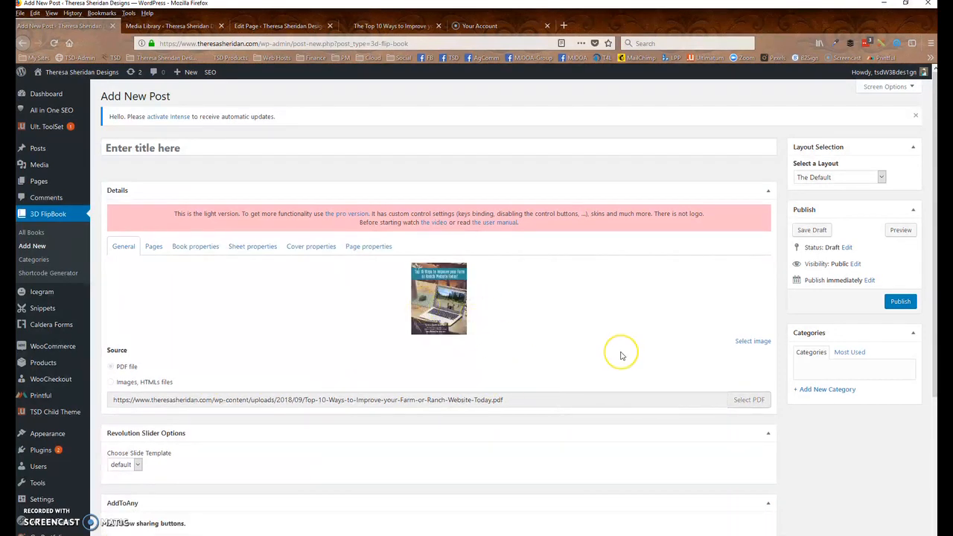
mouse_move(622, 352)
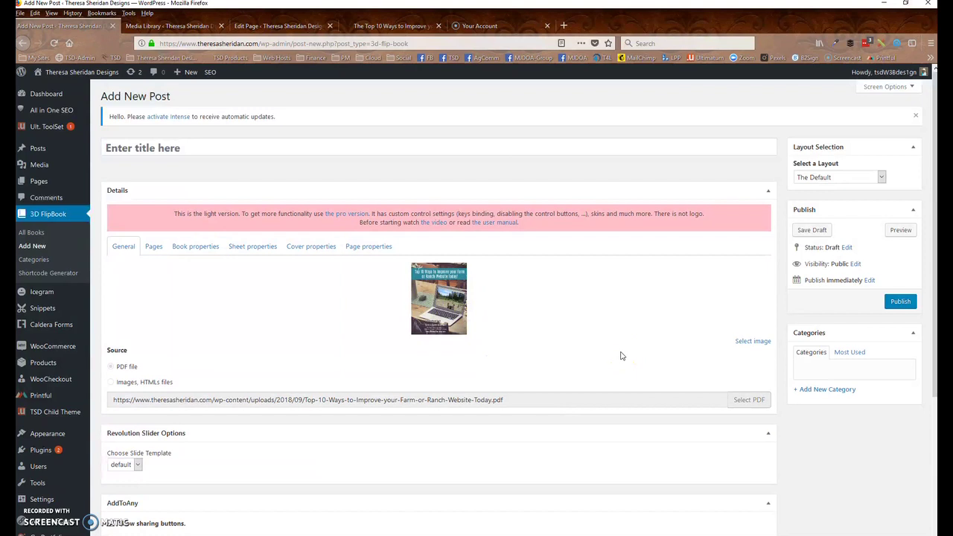
mouse_move(505, 339)
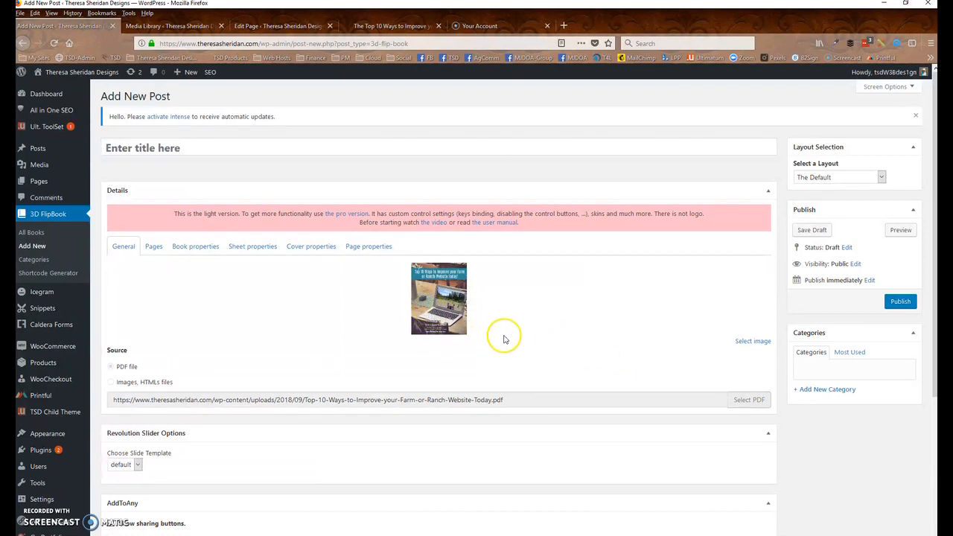
mouse_move(507, 339)
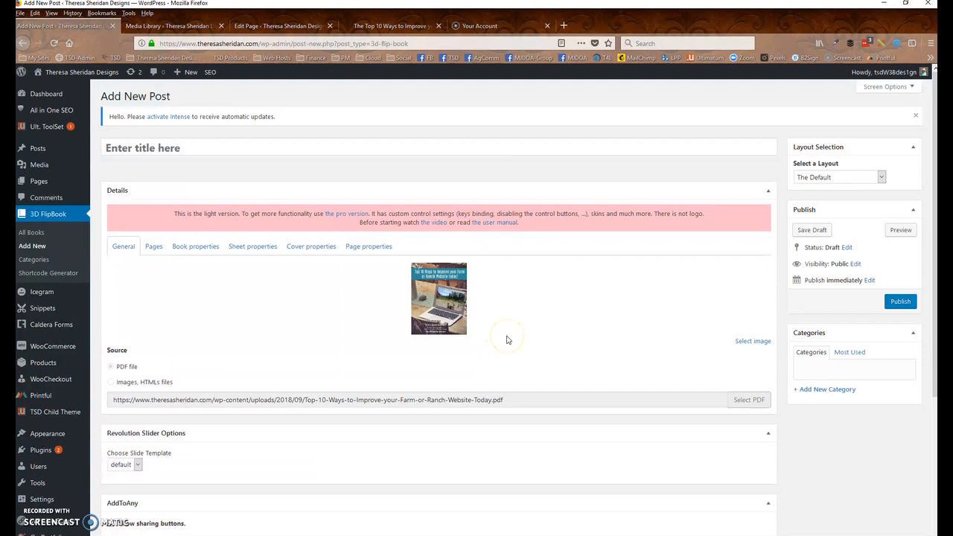
mouse_move(884, 253)
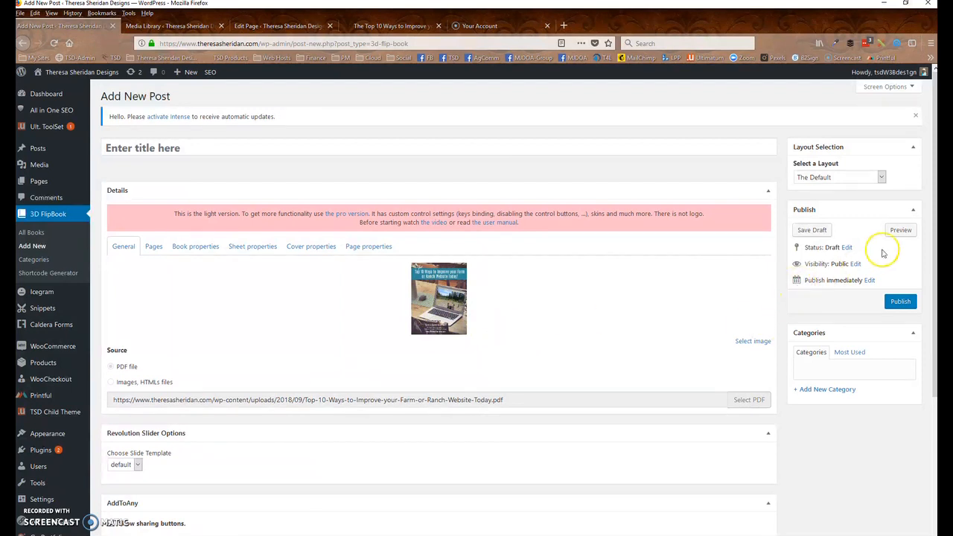
mouse_move(901, 229)
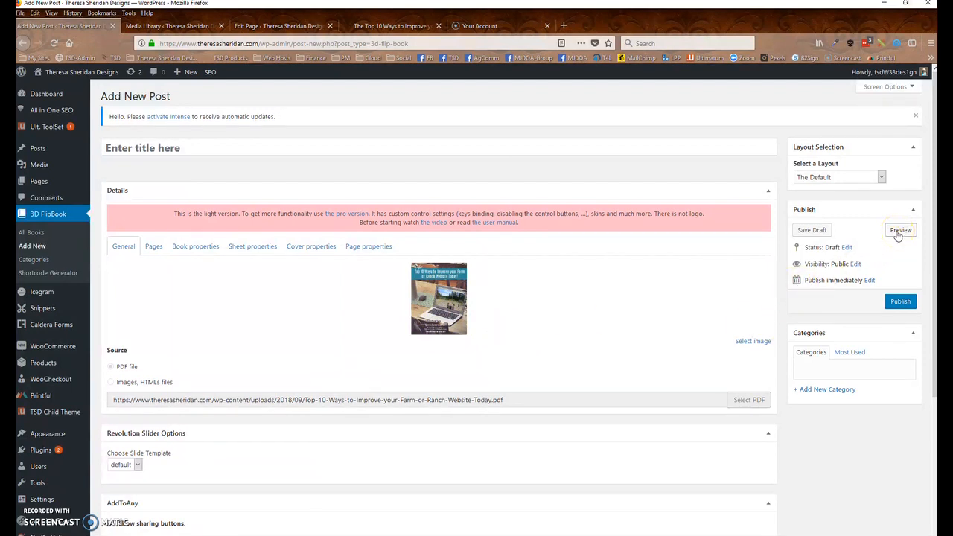
Step: Preview the draft flipbook post and scroll to view the ebook cover and page counter
click(900, 230)
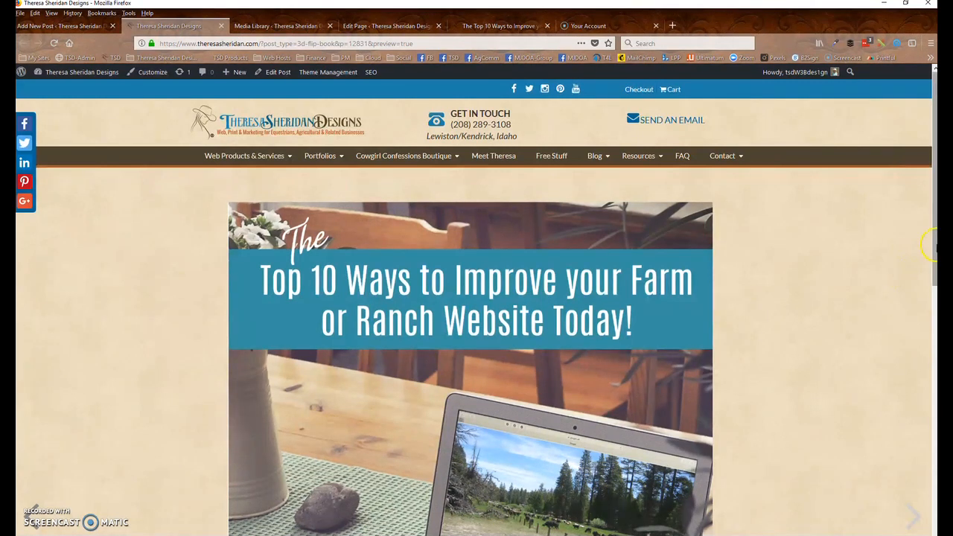
scroll(down, 3)
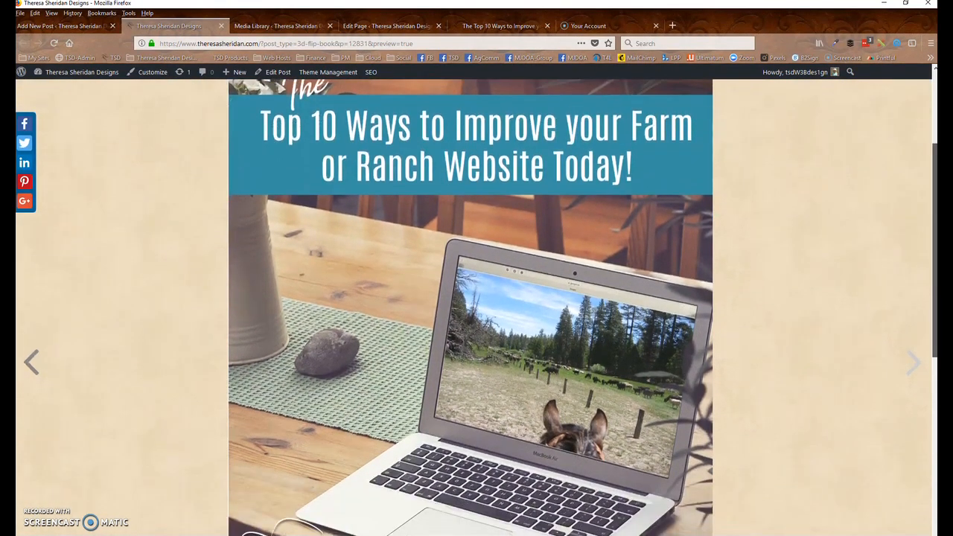
scroll(down, 3)
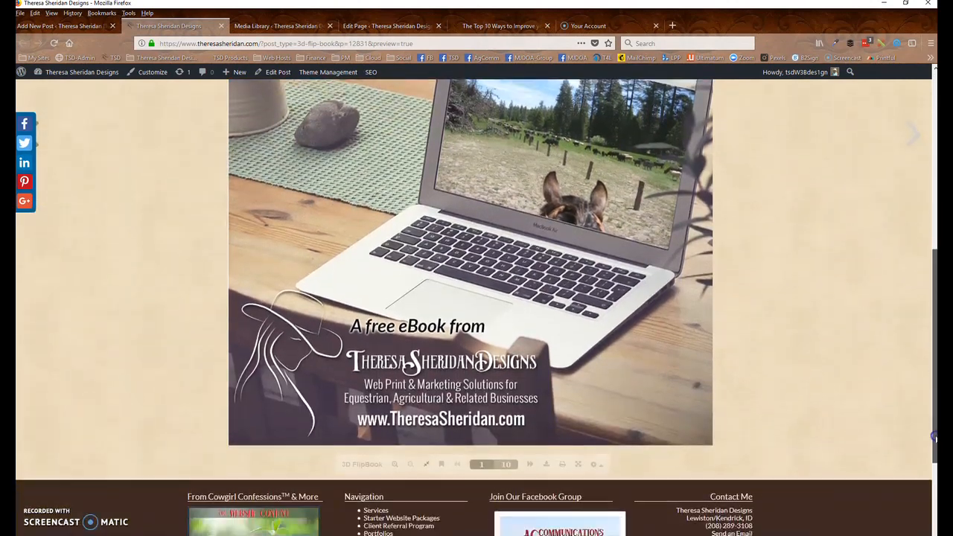
scroll(up, 3)
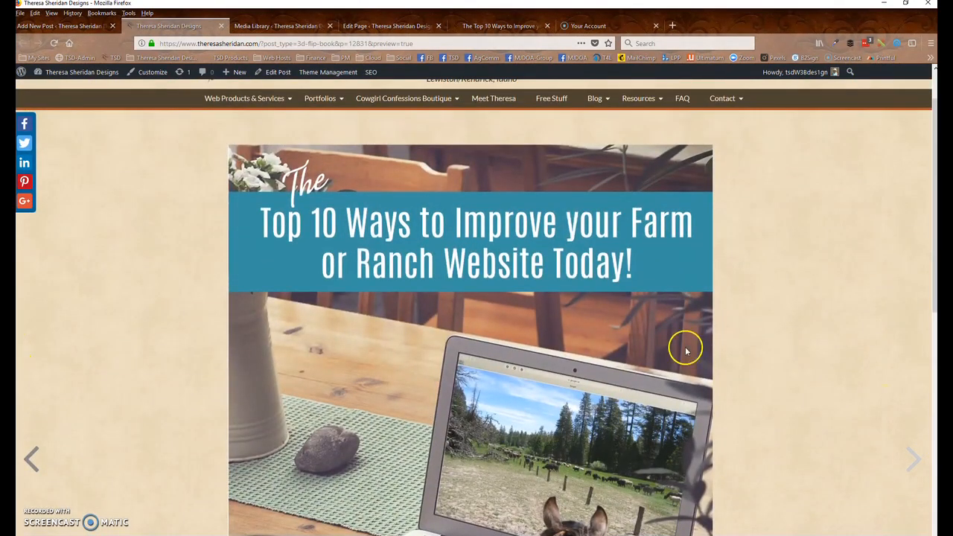
mouse_move(56, 436)
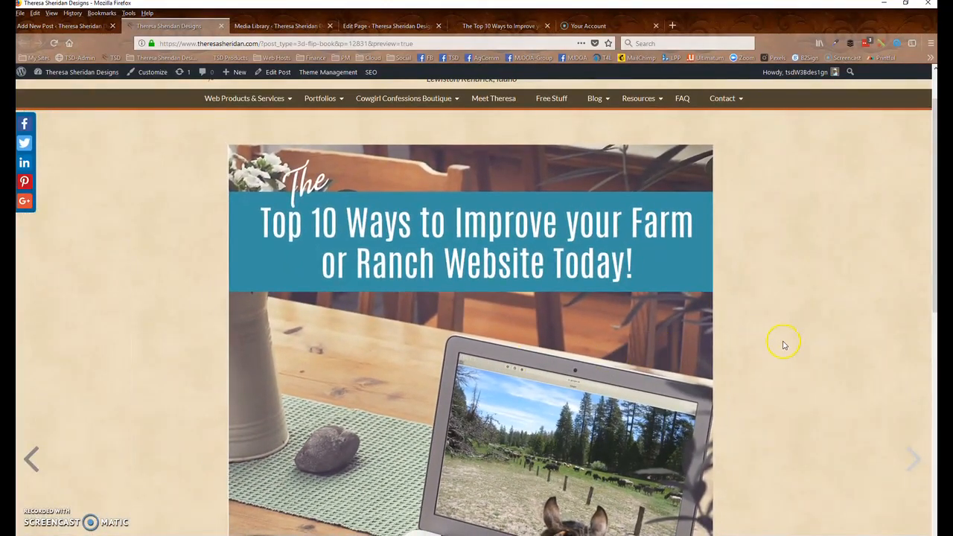
mouse_move(883, 313)
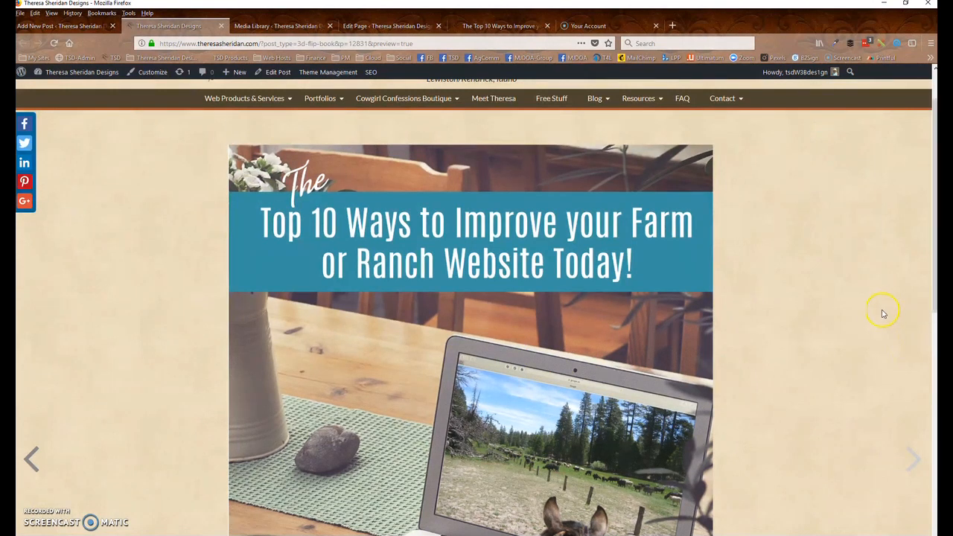
scroll(up, 3)
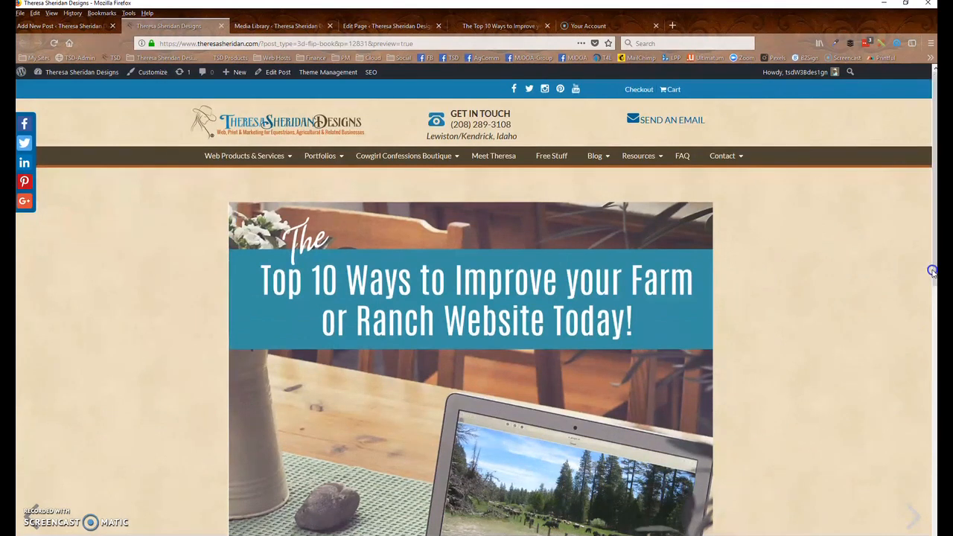
mouse_move(119, 197)
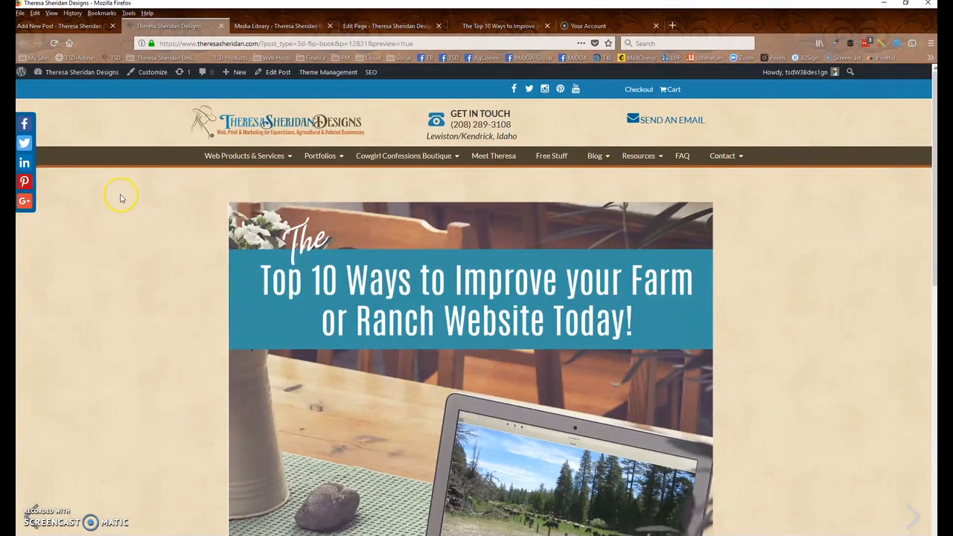
mouse_move(221, 26)
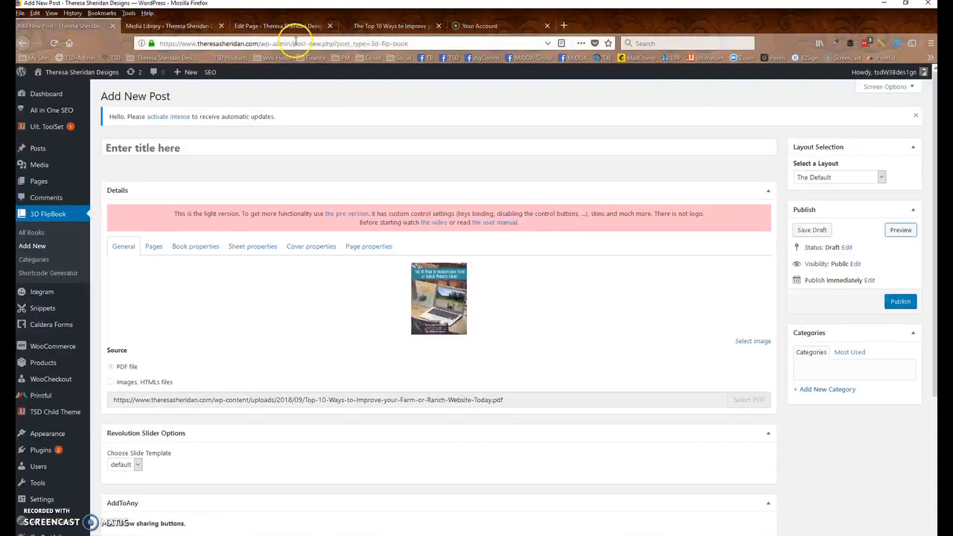
mouse_move(30, 224)
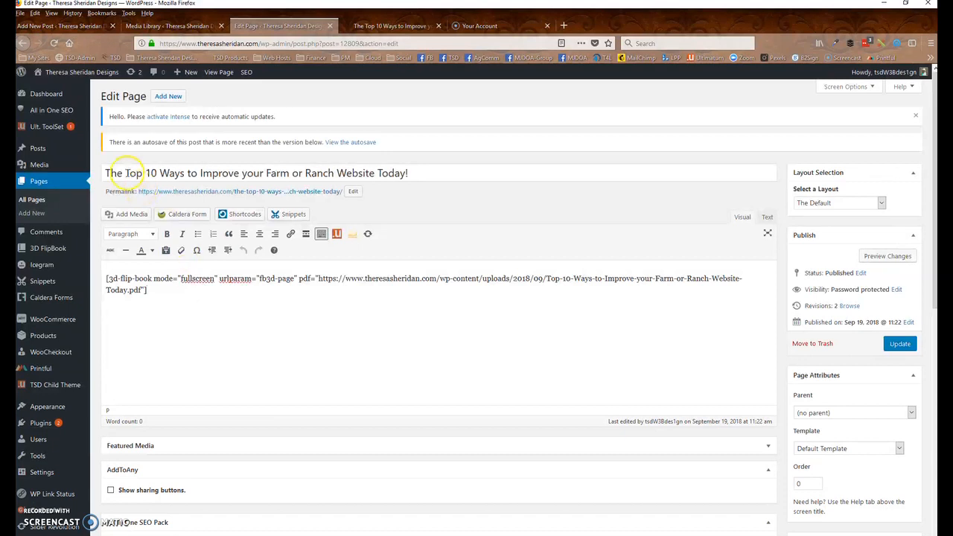
Step: In the Top 10 Ways page editor, open the 3D FlipBook insert dialog
click(422, 172)
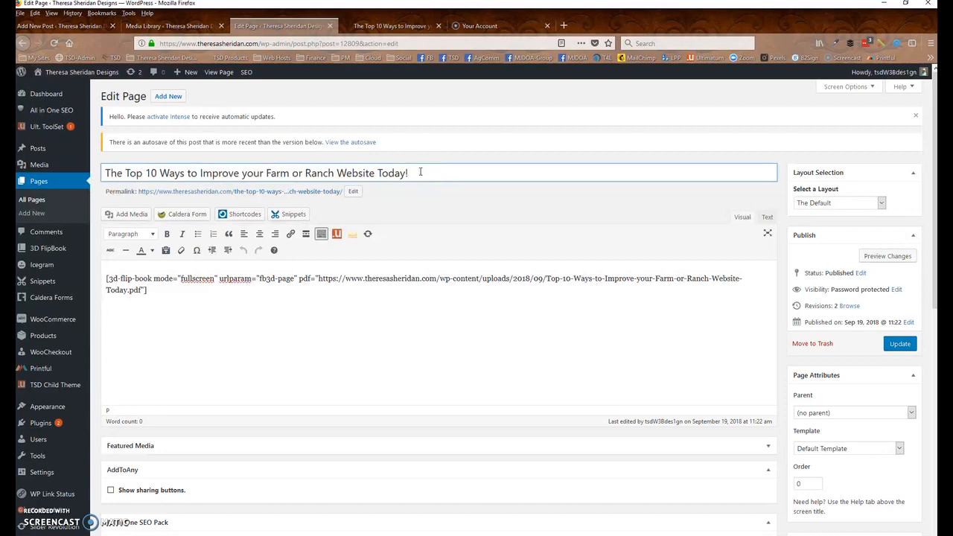
mouse_move(352, 234)
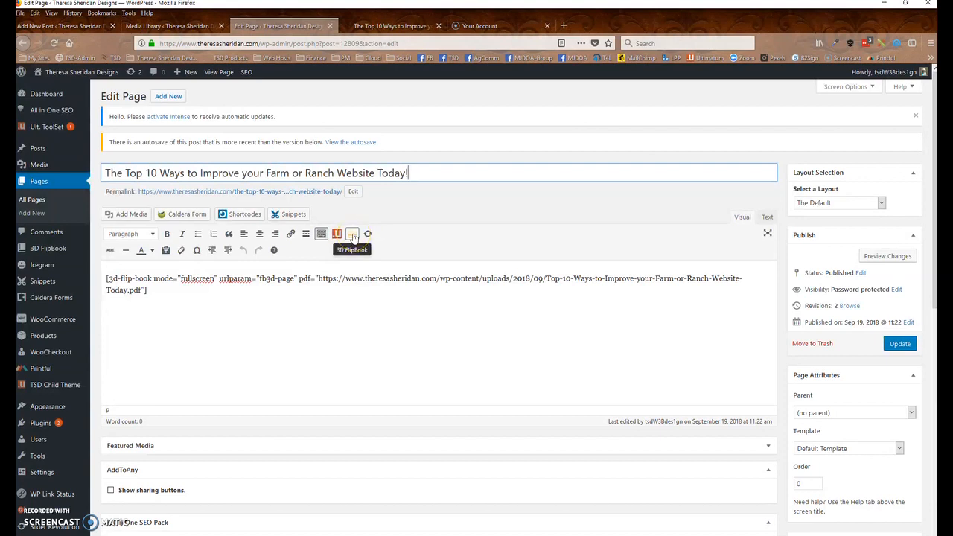
click(352, 234)
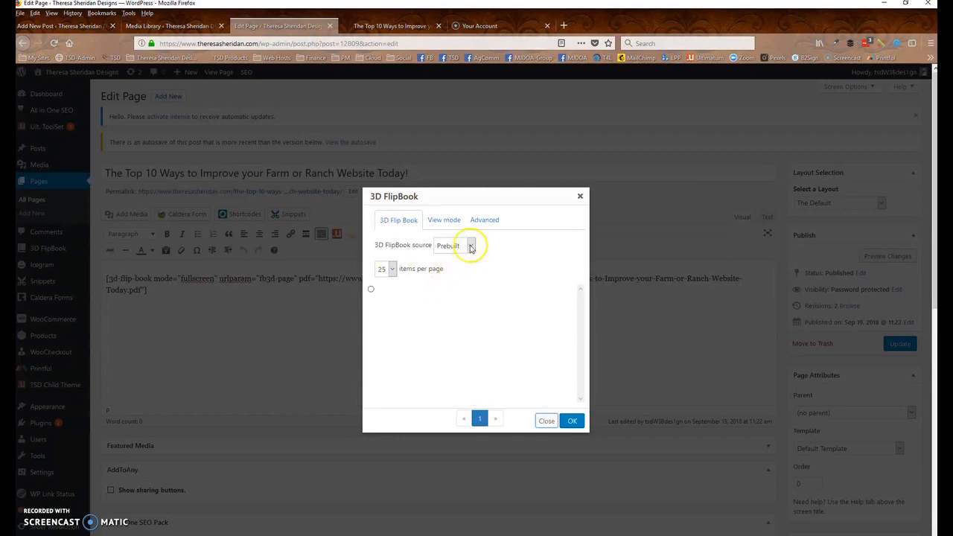
click(454, 245)
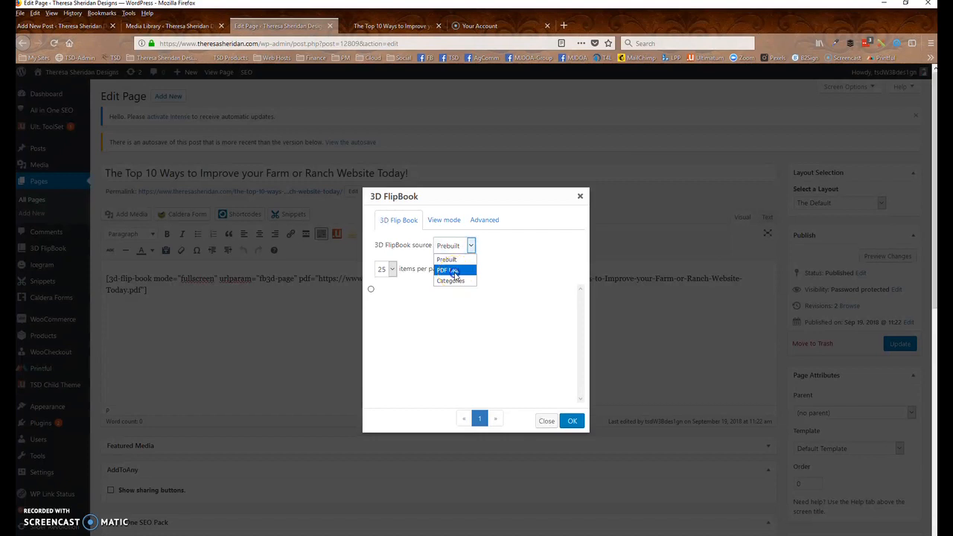
click(447, 269)
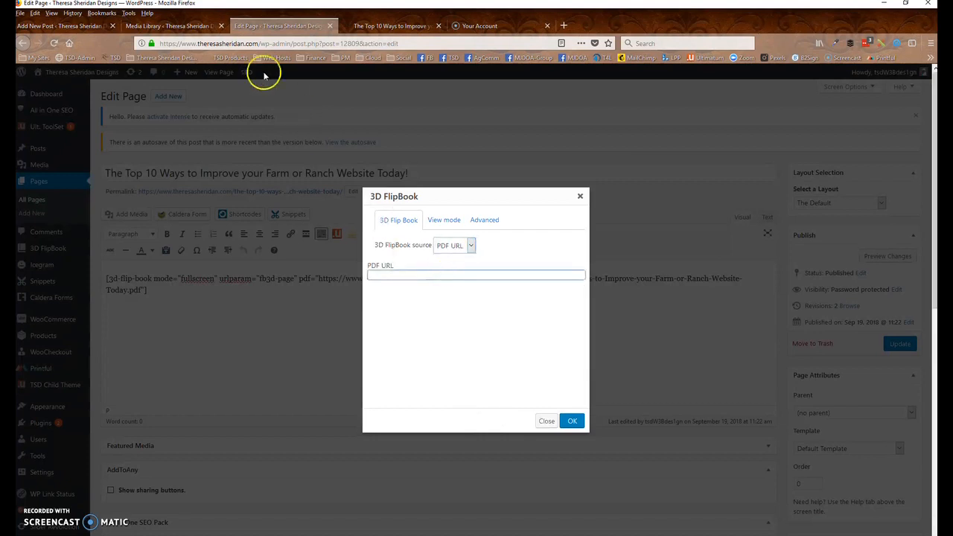
mouse_move(175, 25)
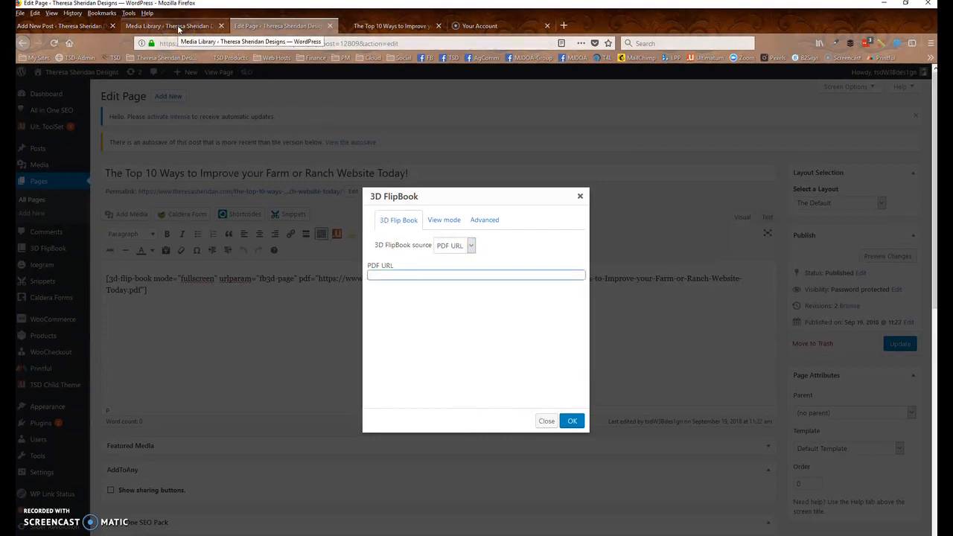
Step: Copy the Top 10 Ways PDF's file URL from its Media Library attachment details
click(168, 25)
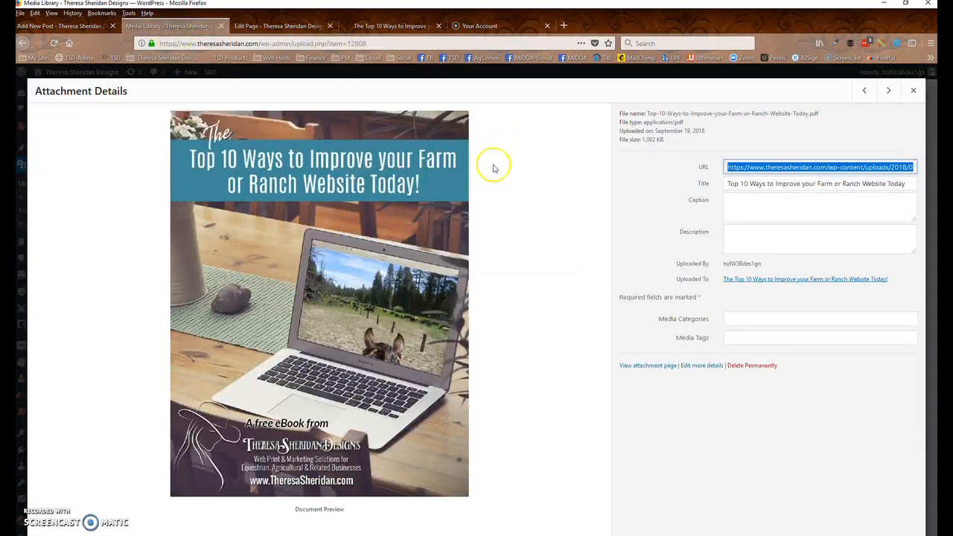
click(913, 90)
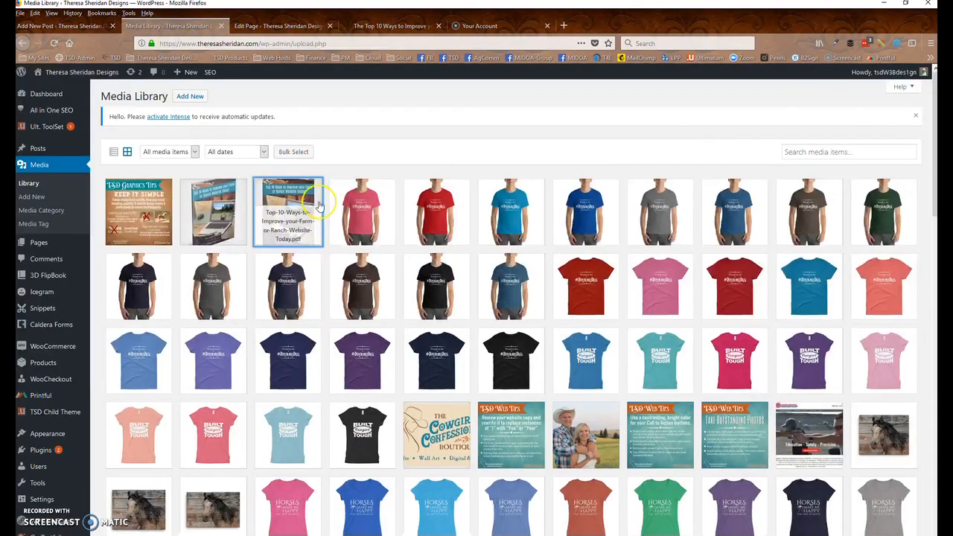
click(288, 212)
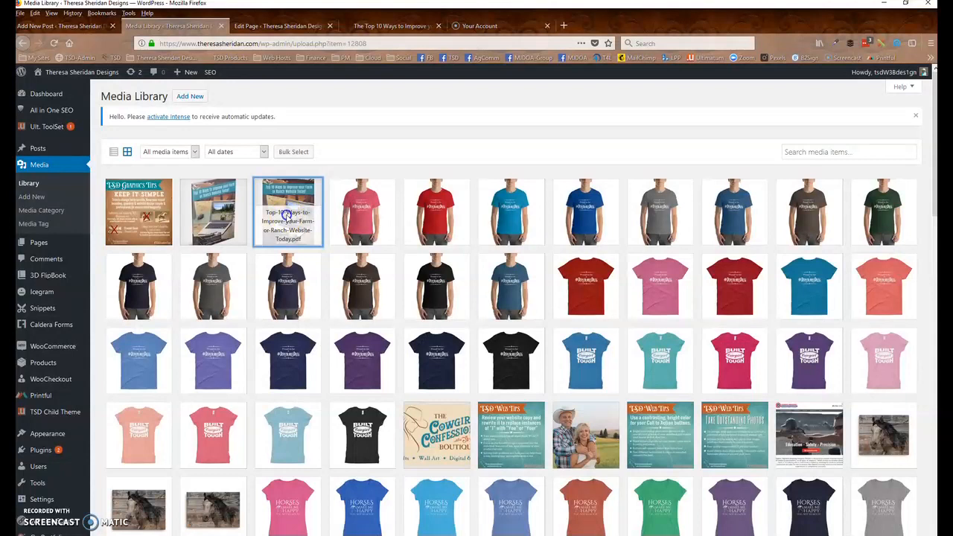
click(288, 213)
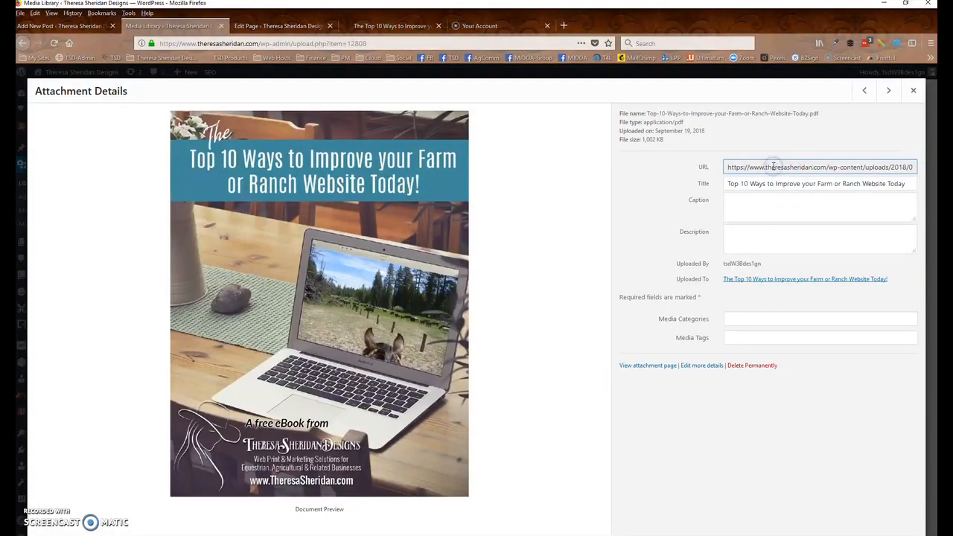
triple_click(819, 167)
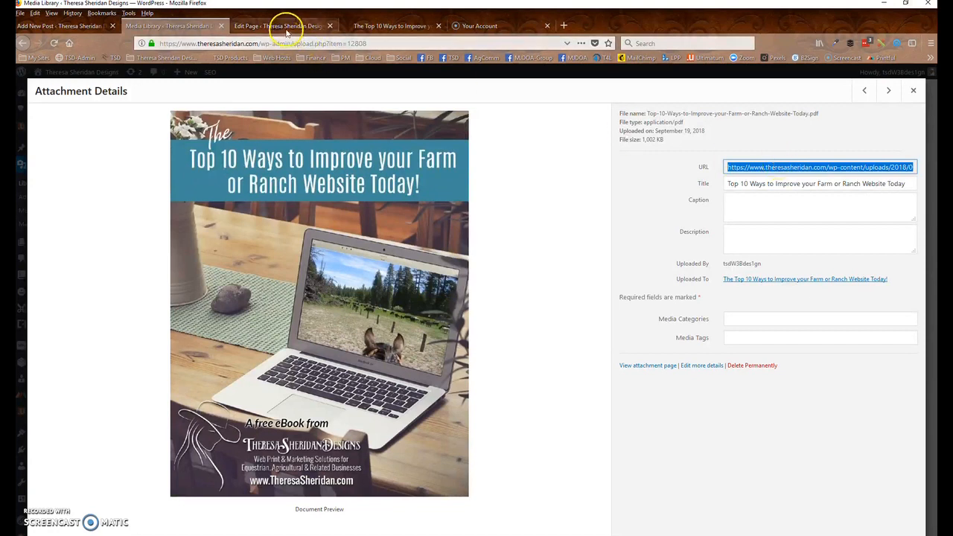
click(282, 25)
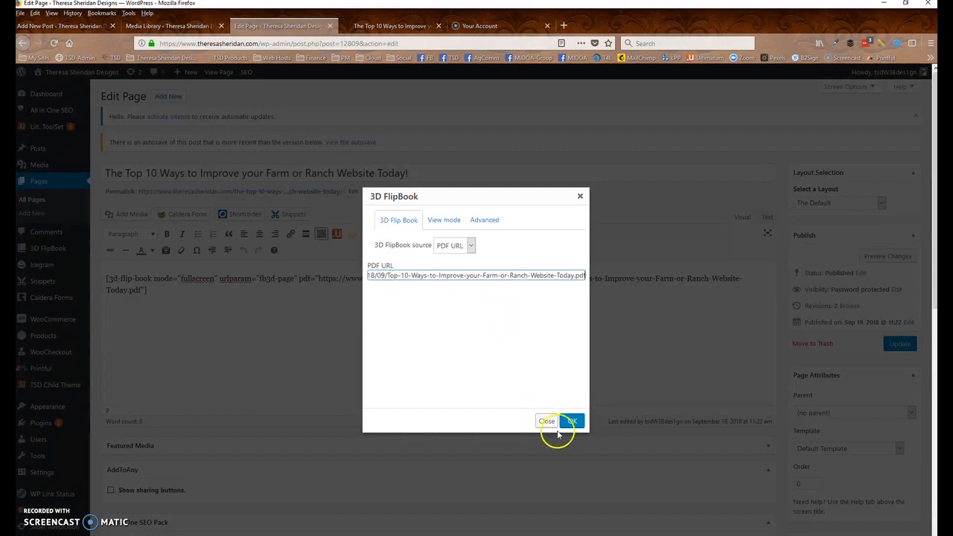
Step: Insert the ebook's 3d-flip-book shortcode, then delete the duplicate shortcode
click(572, 420)
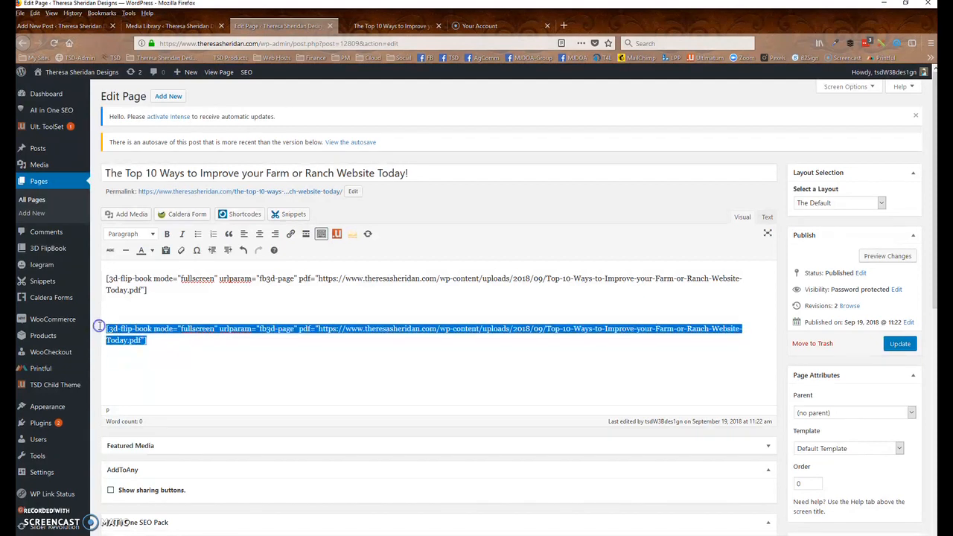
key(Delete)
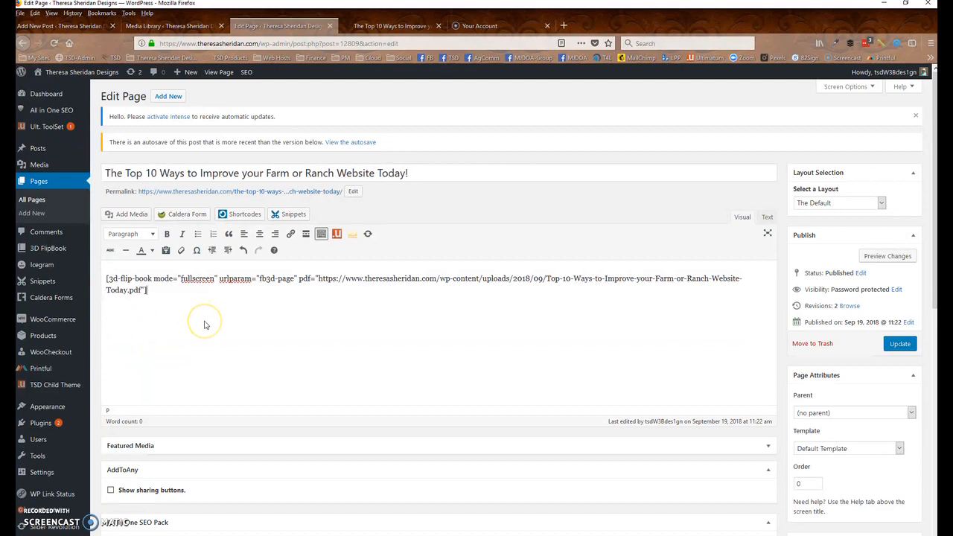
mouse_move(205, 325)
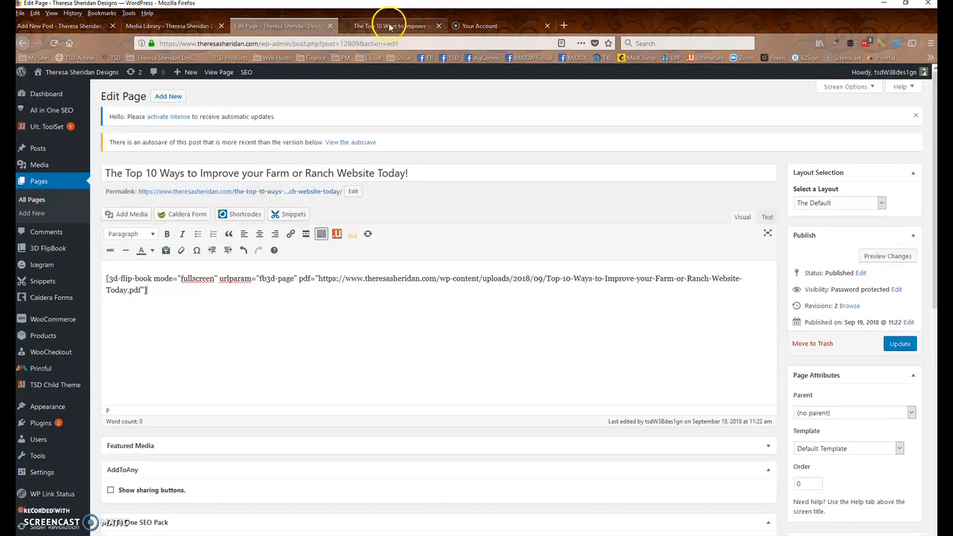
Step: On the live page, flip the ebook forward two spreads to page 8 covering tip 10
click(388, 26)
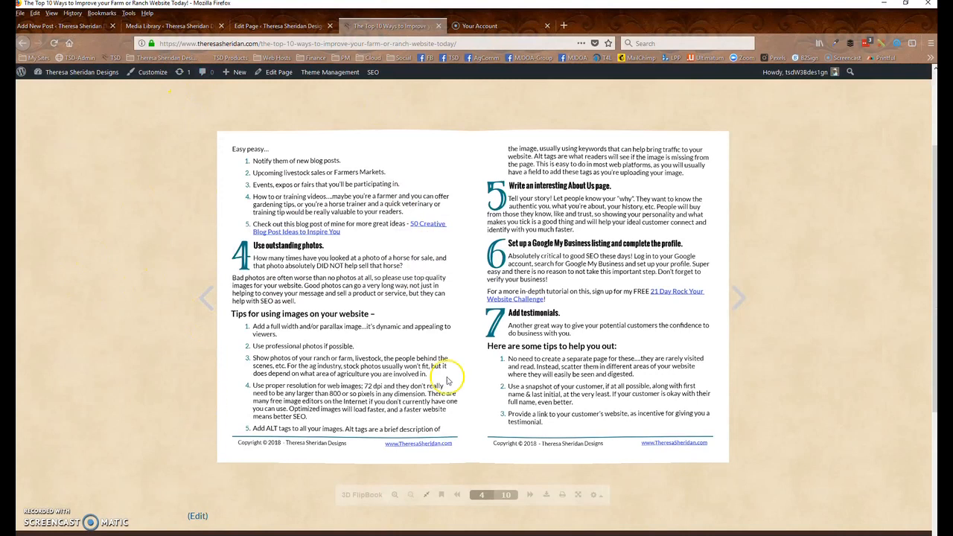
mouse_move(896, 311)
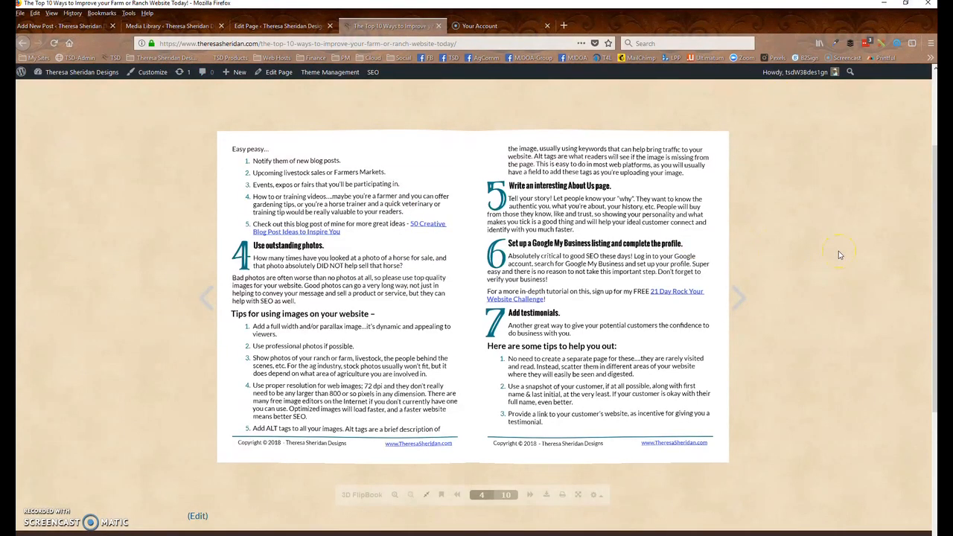
scroll(up, 3)
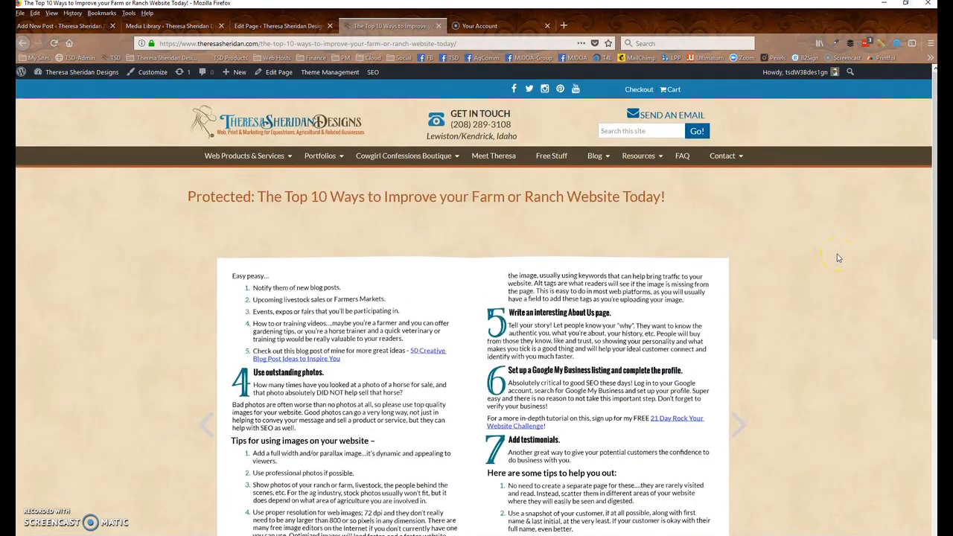
click(277, 25)
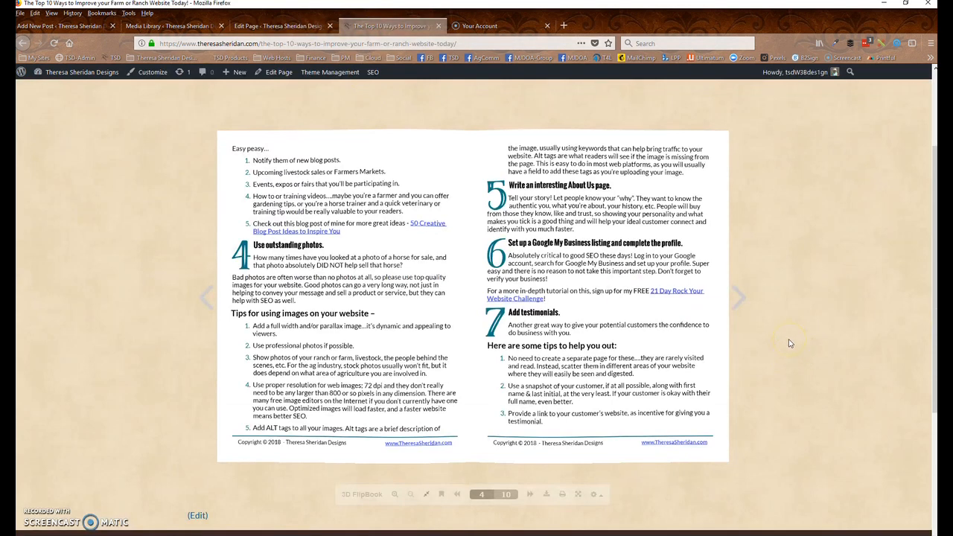
scroll(down, 3)
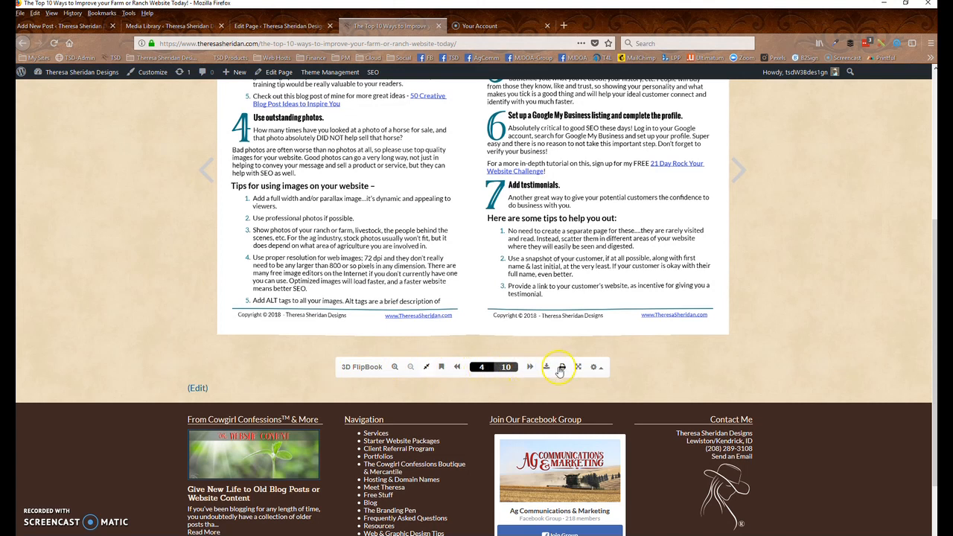
mouse_move(578, 367)
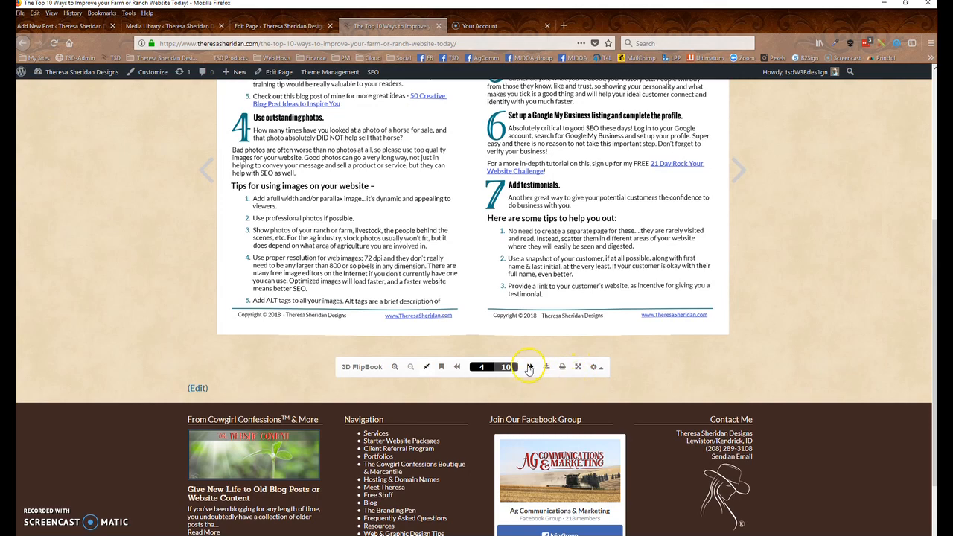
click(528, 367)
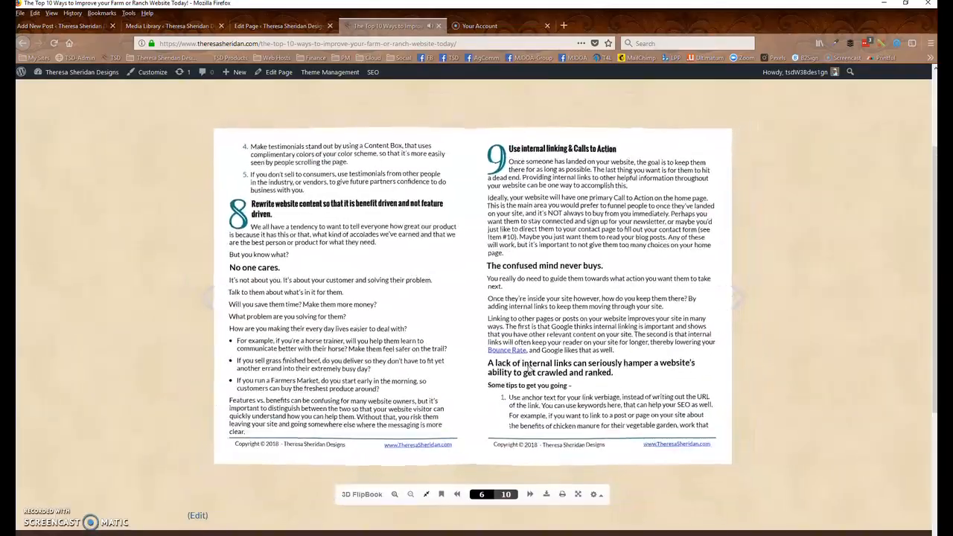
click(530, 494)
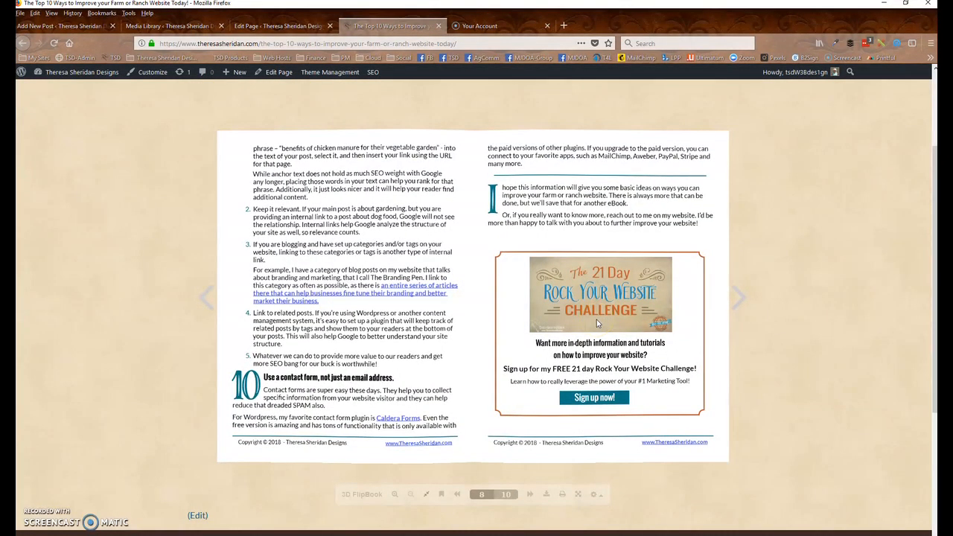
mouse_move(772, 308)
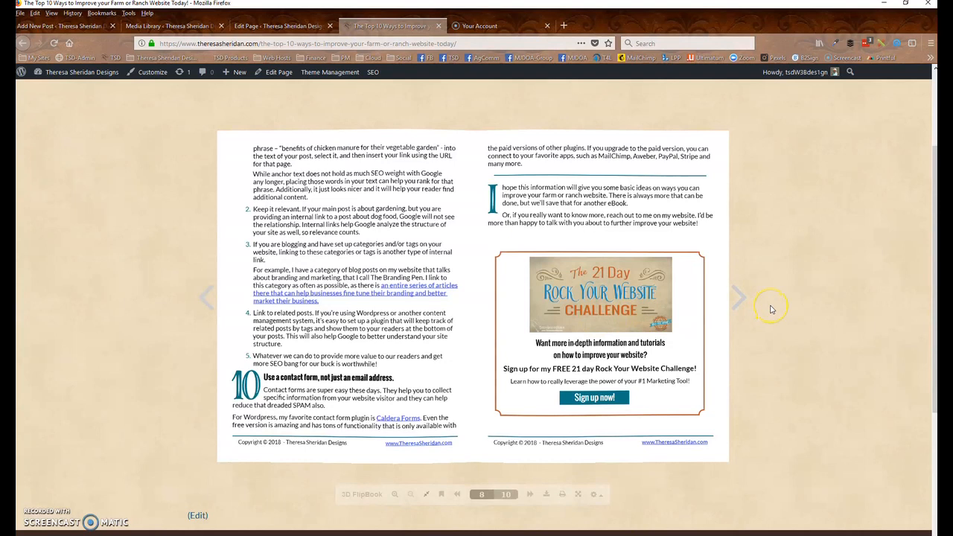
mouse_move(773, 309)
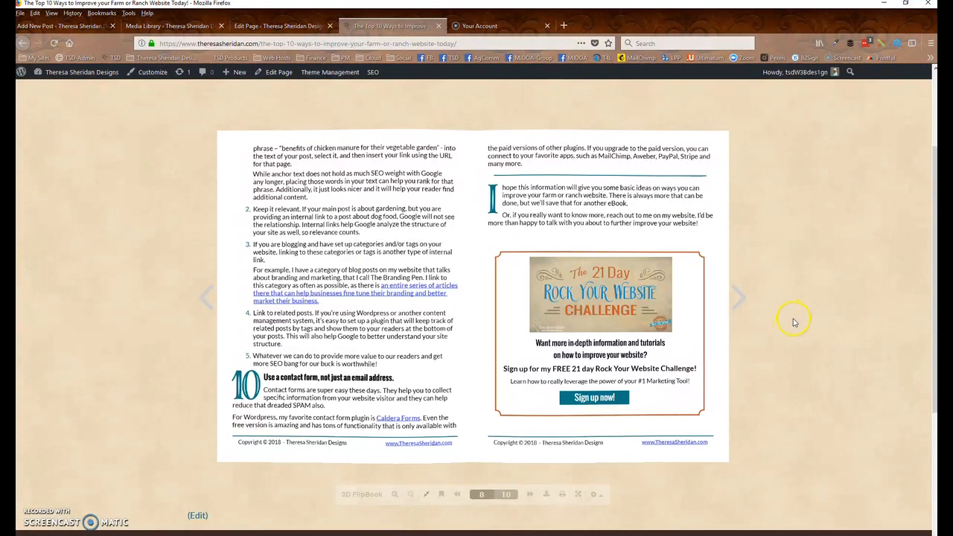
mouse_move(791, 335)
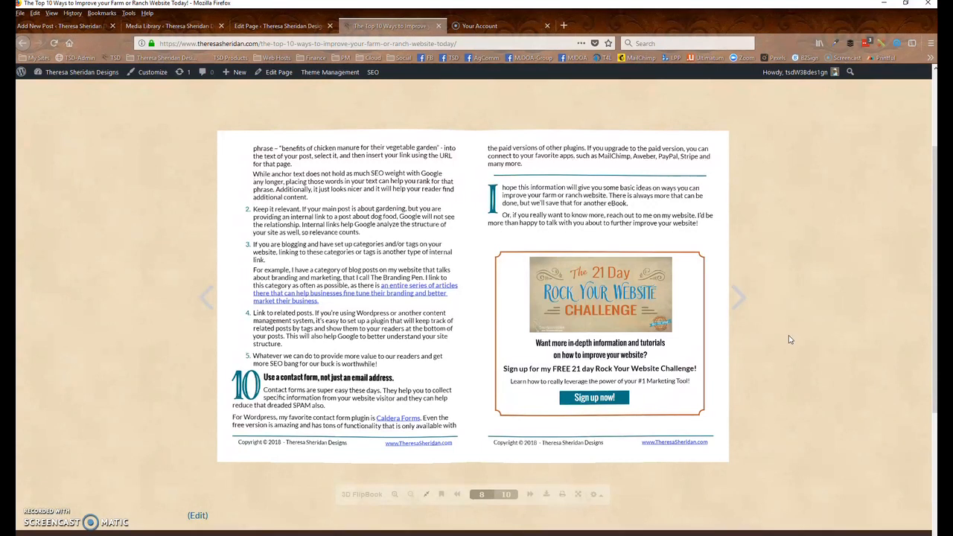
mouse_move(789, 333)
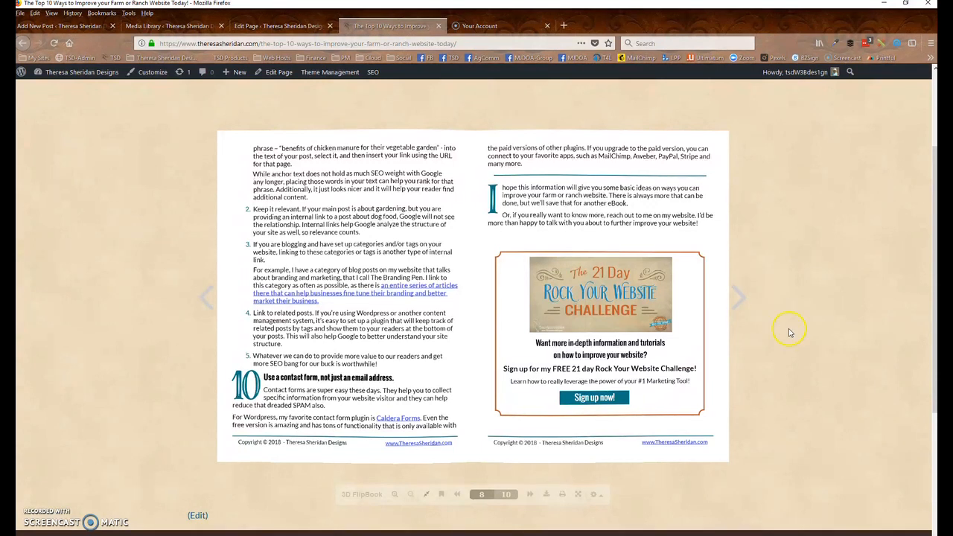